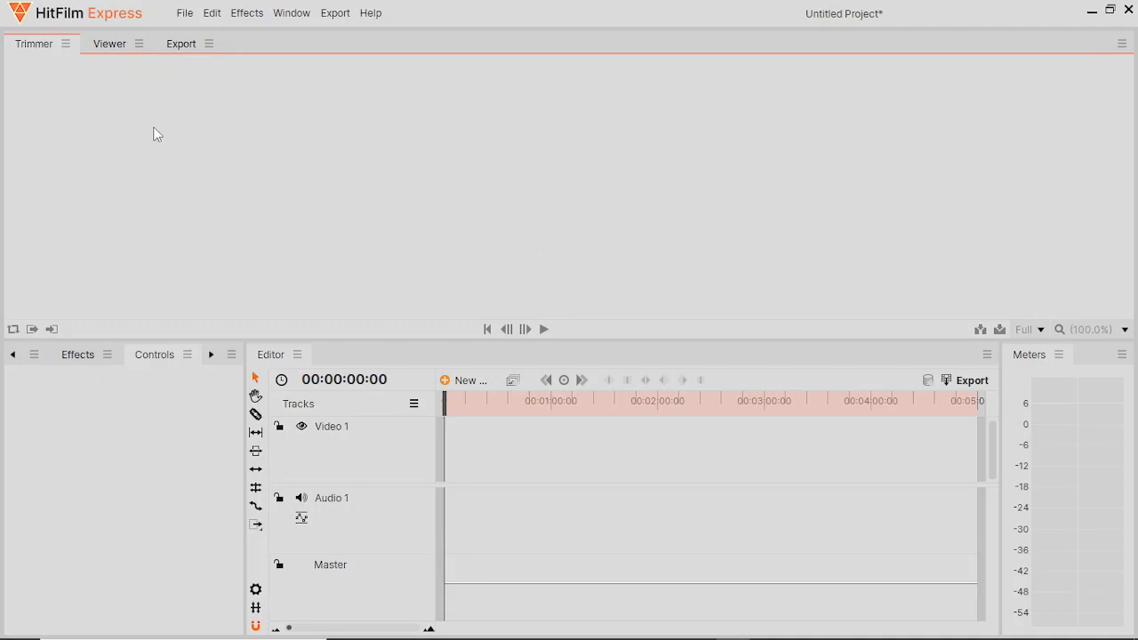
mouse_move(301, 244)
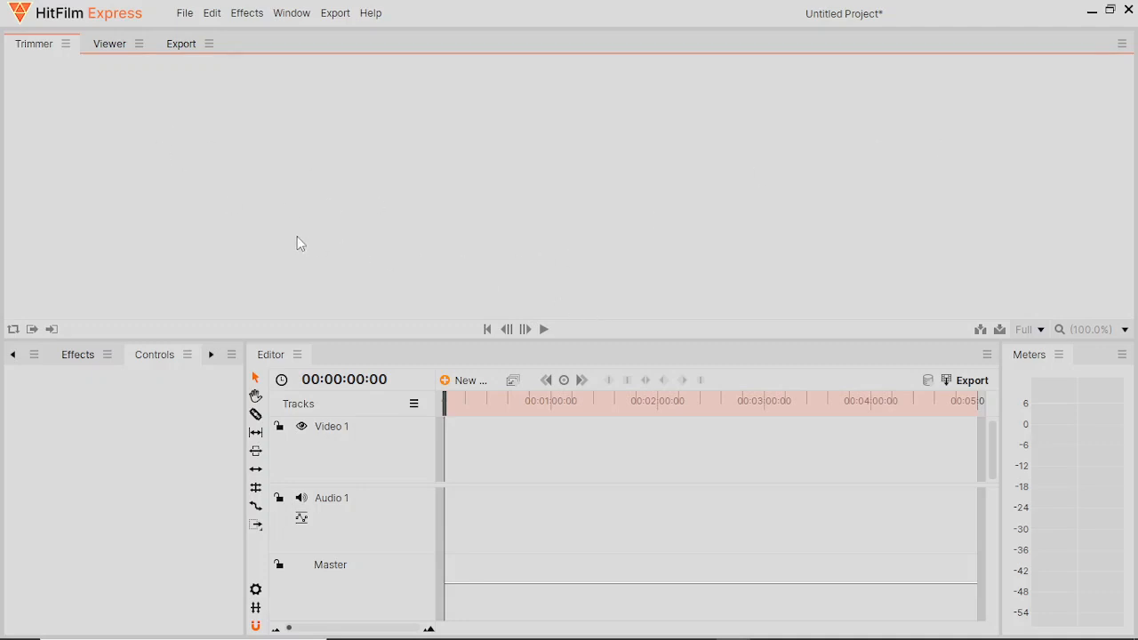
mouse_move(262, 94)
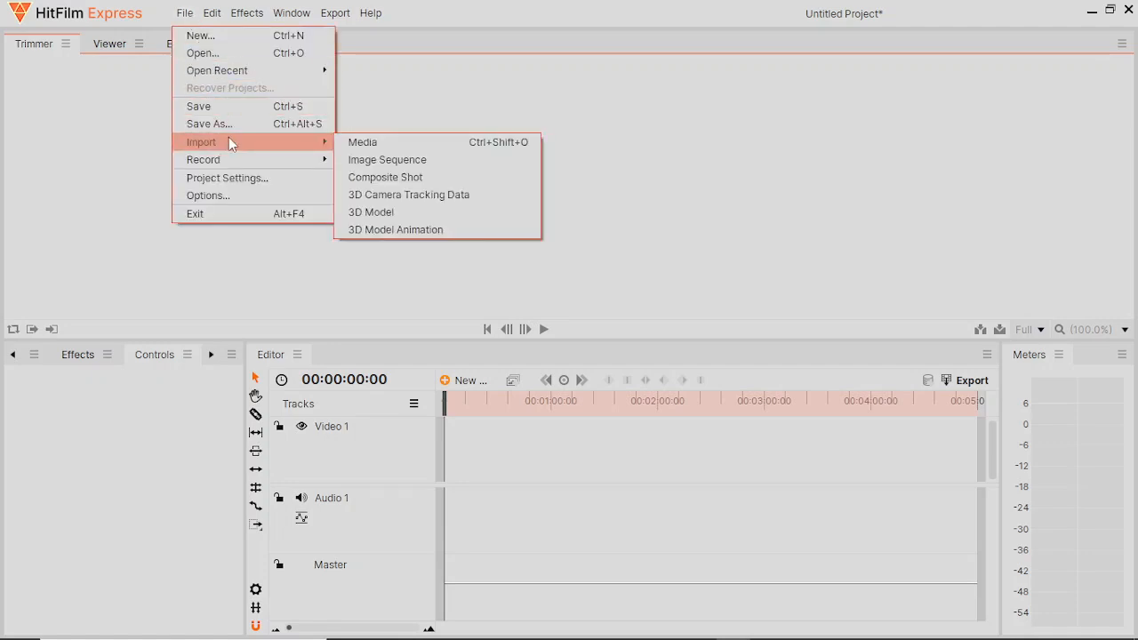
Step: Import DPS Lower Third.mp4 onto the timeline and match the sequence settings to it
click(362, 143)
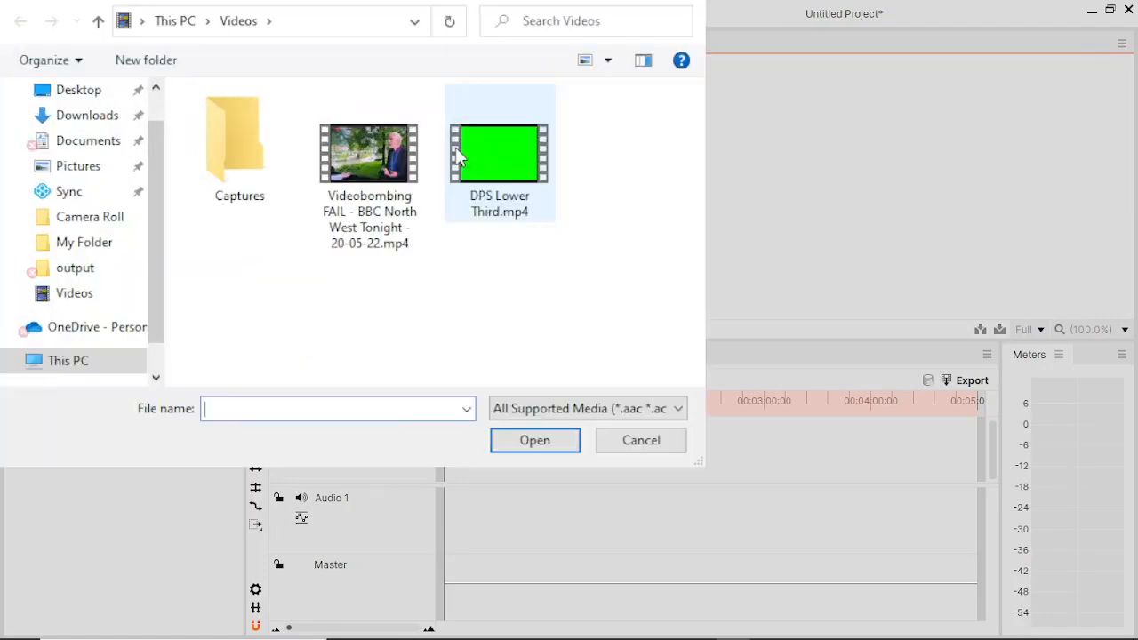
click(370, 153)
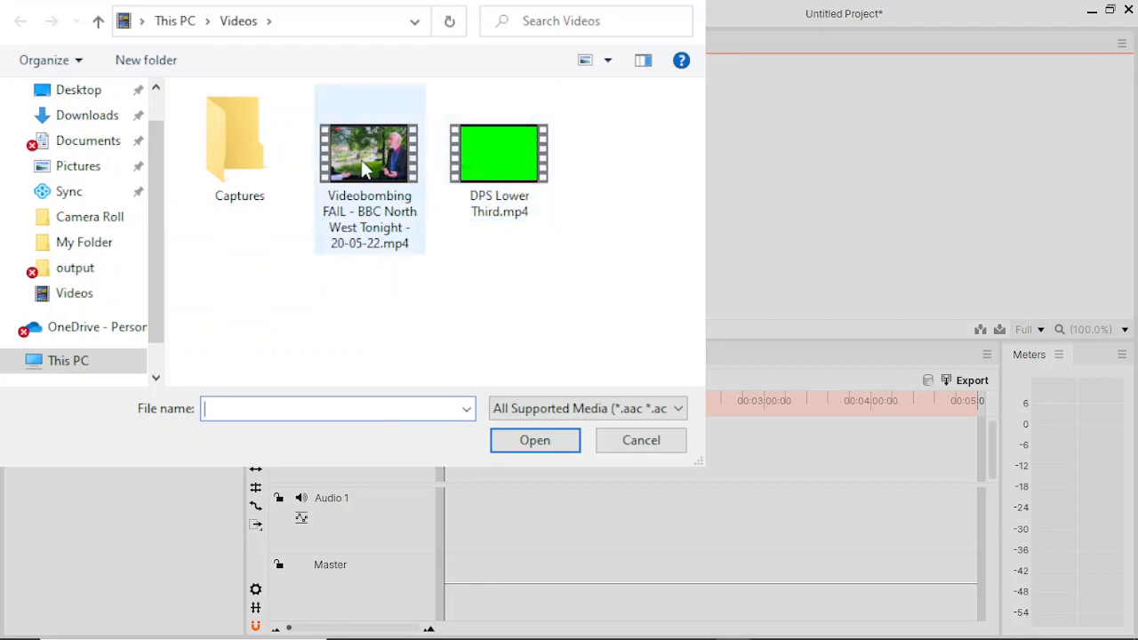
mouse_move(387, 230)
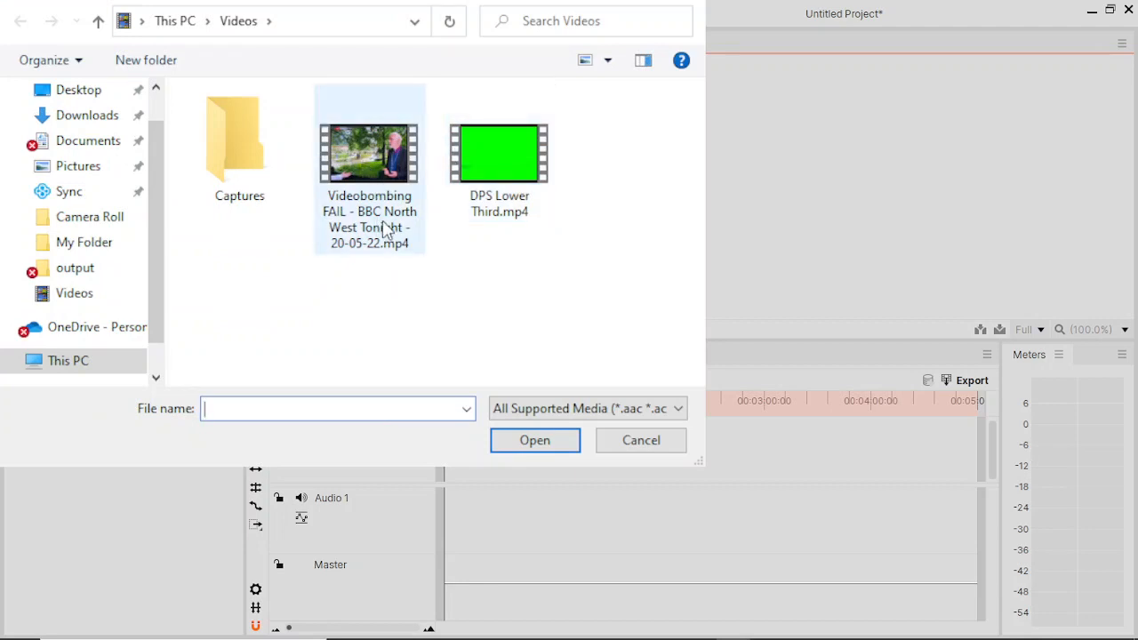
click(498, 153)
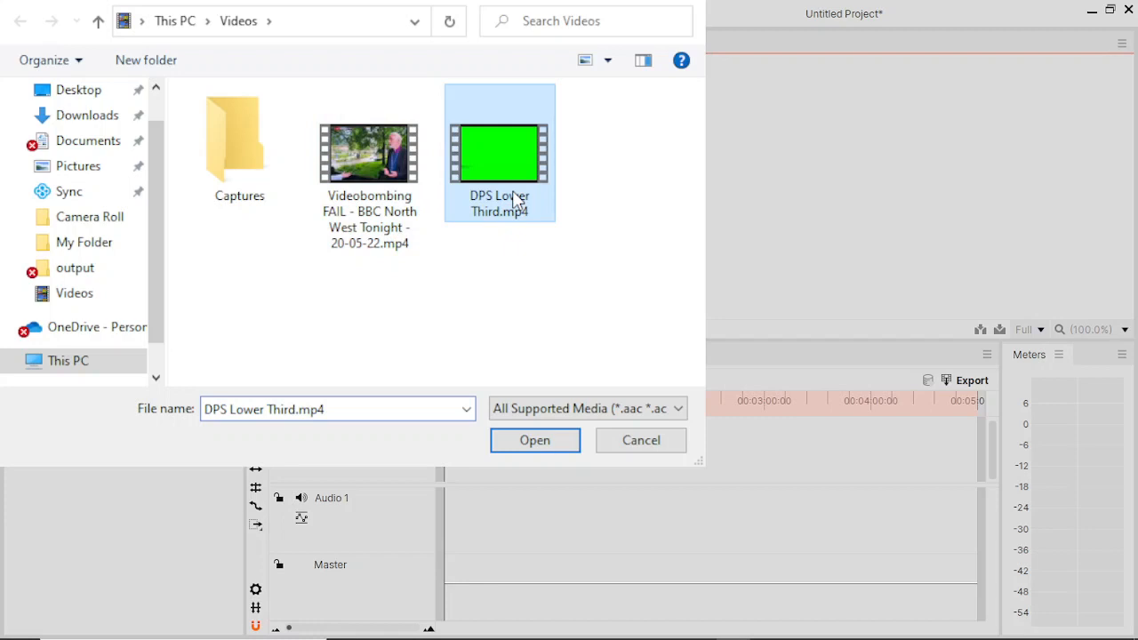
click(533, 441)
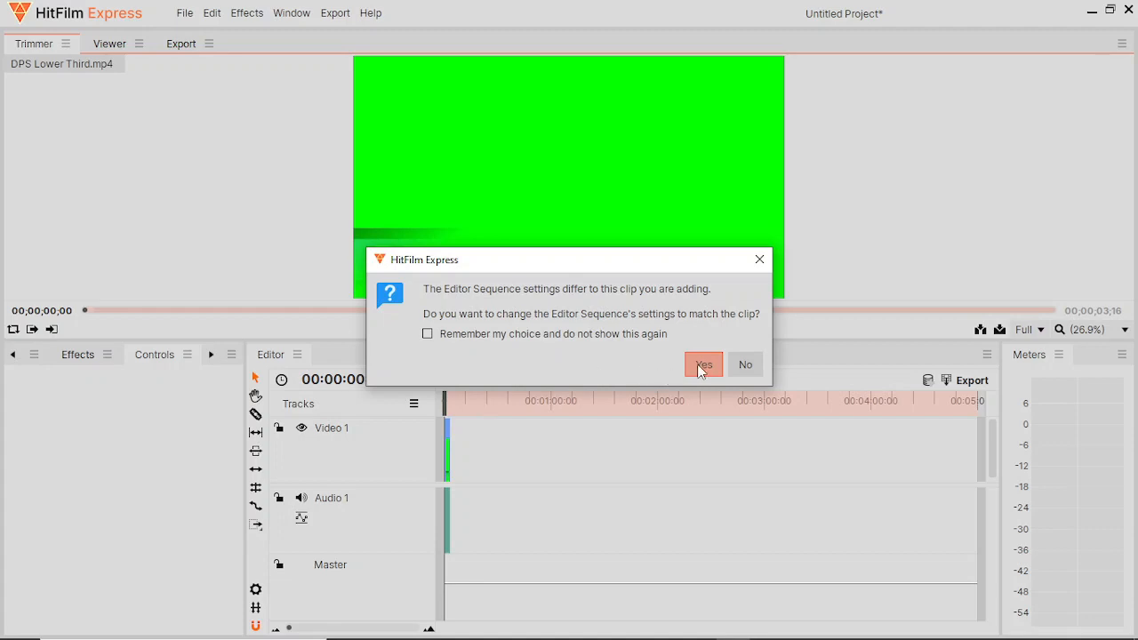
click(704, 365)
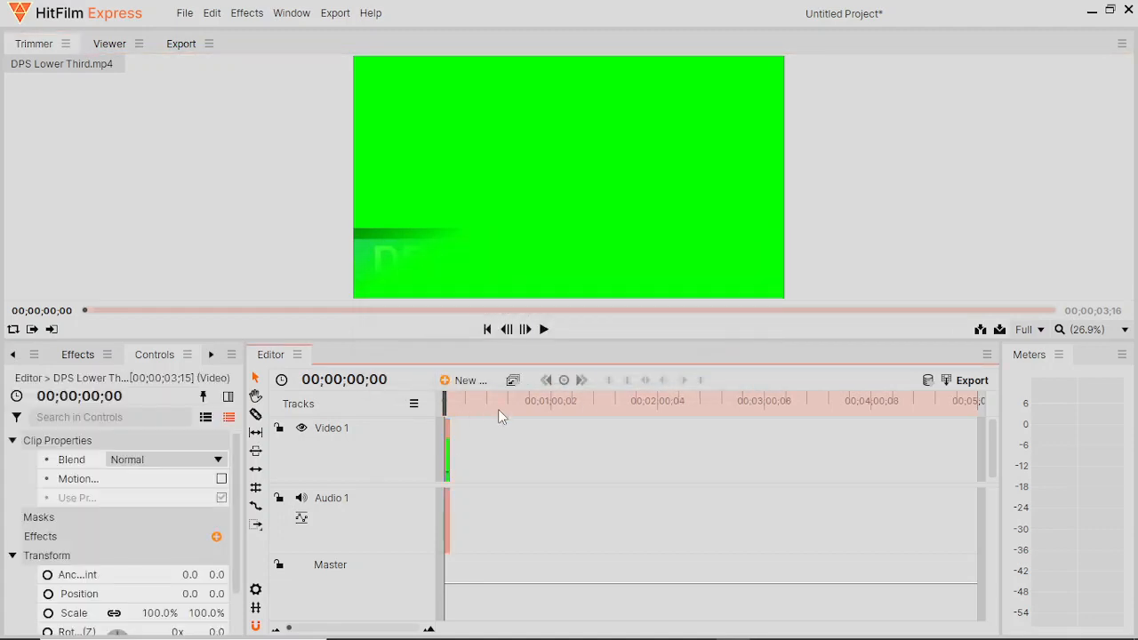
Step: Set the DPS Lower Third clip's speed to 2%, stretching it to about three minutes
right_click(501, 417)
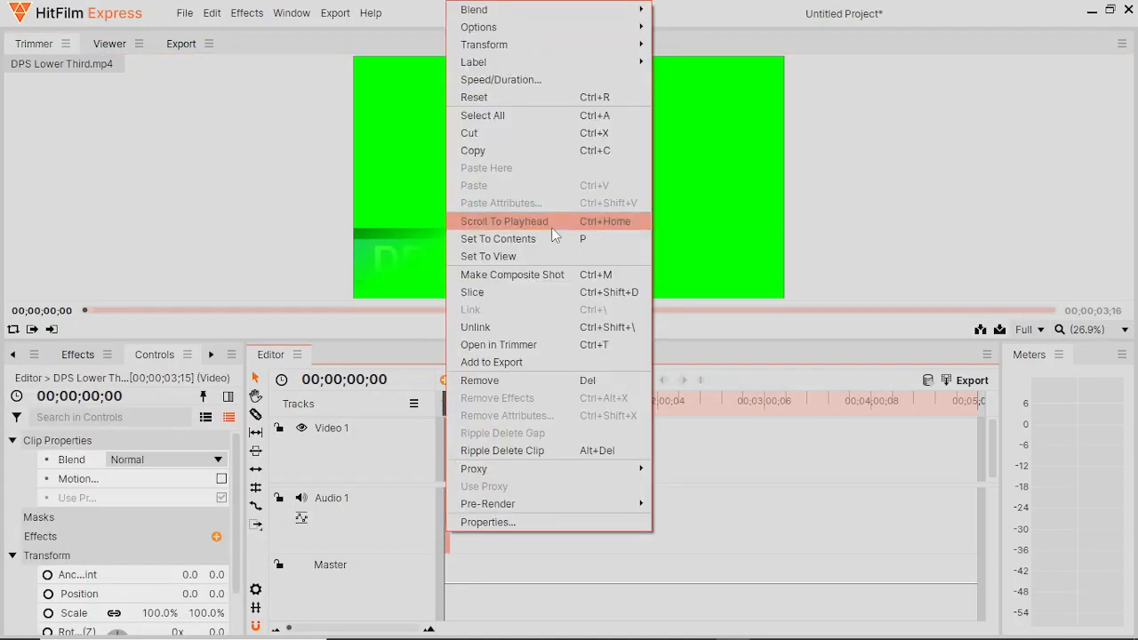
click(501, 78)
text(2)
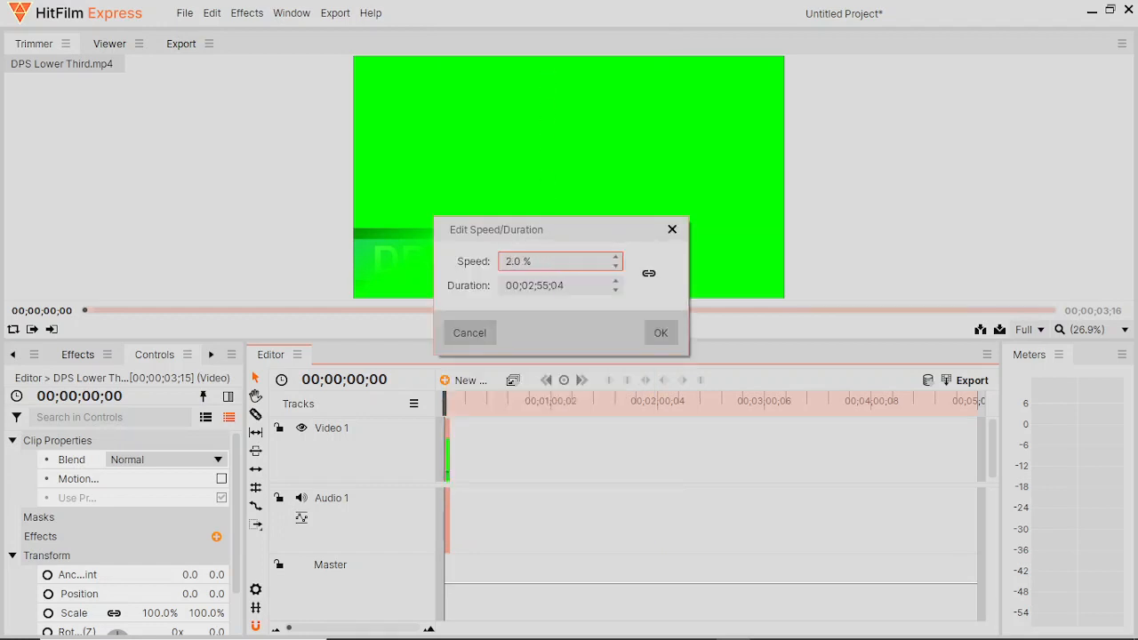
click(661, 333)
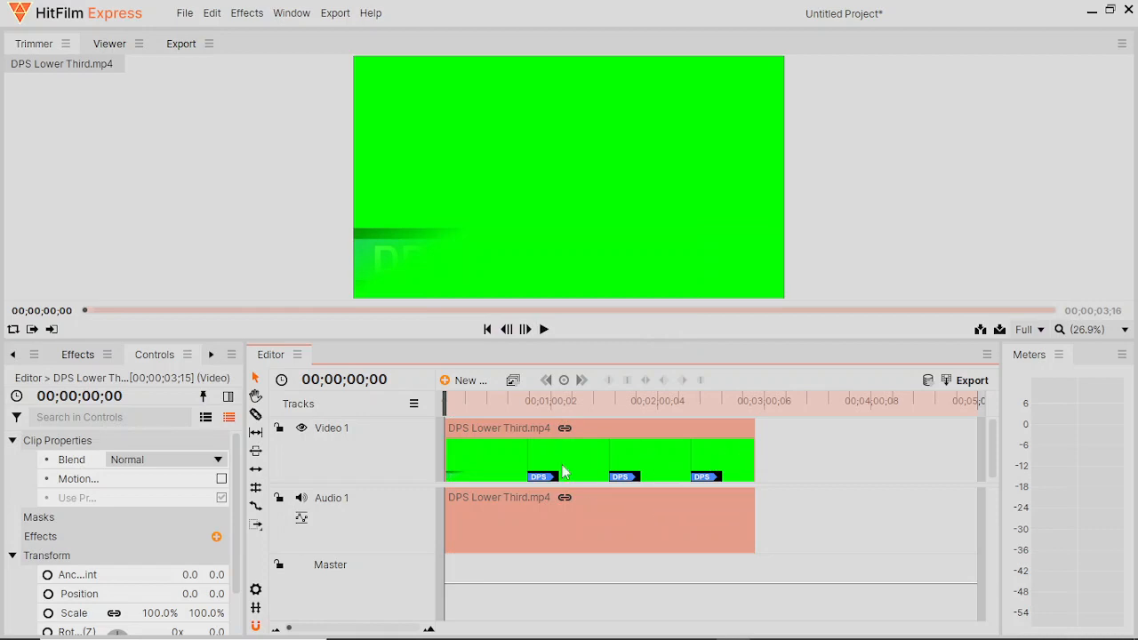
mouse_move(544, 330)
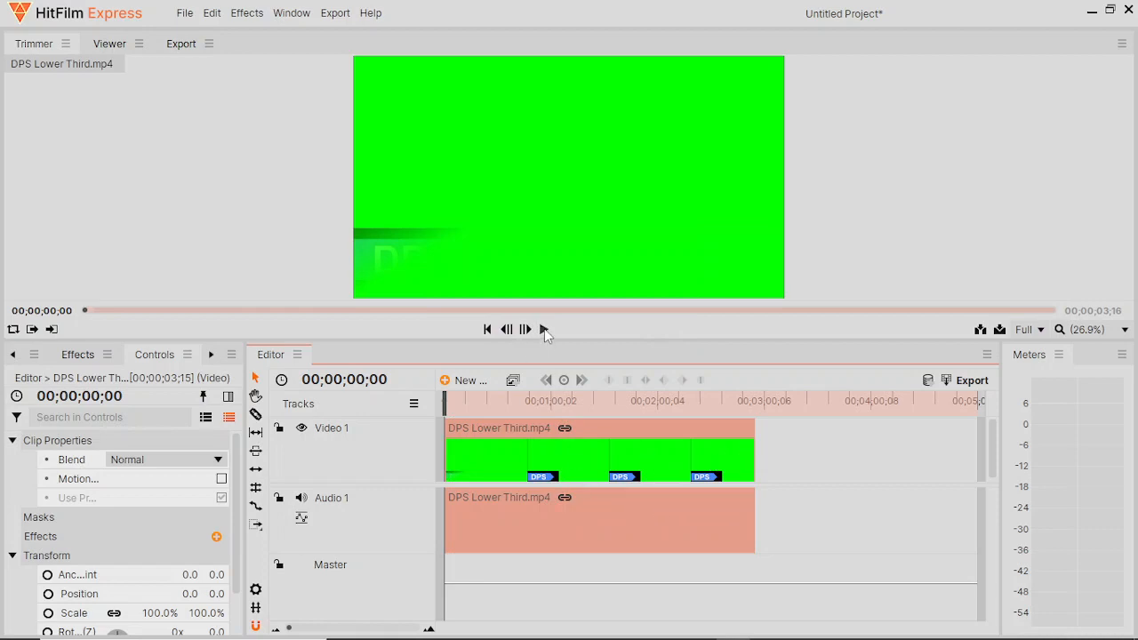
Step: Play the lower-third source clip in the Trimmer, then play and pause the slowed sequence in the Viewer
click(525, 329)
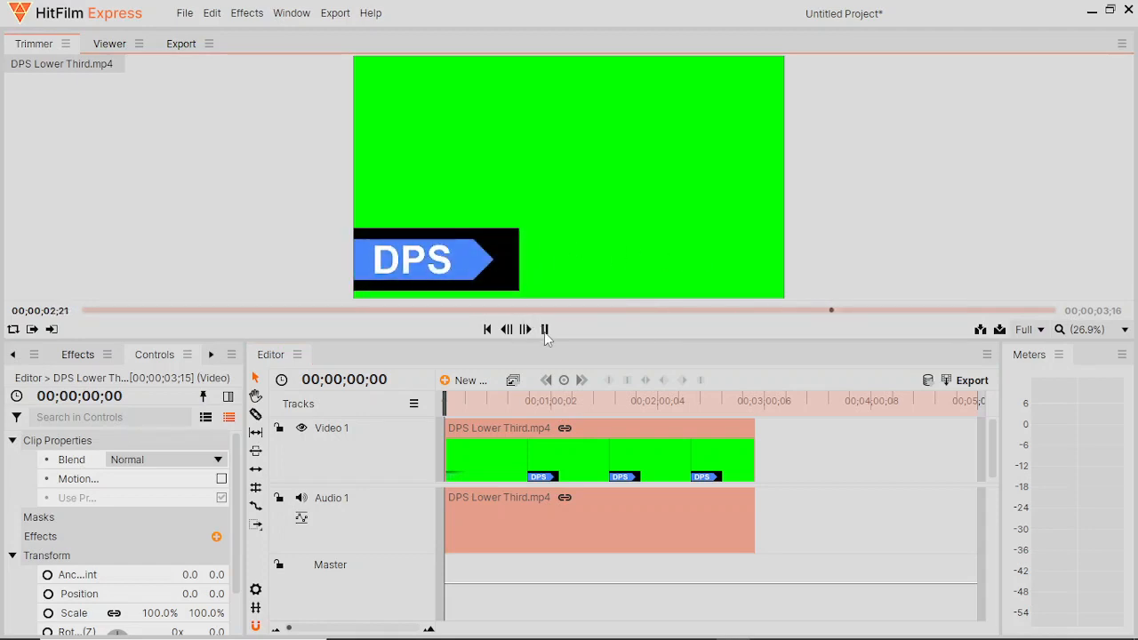
click(544, 329)
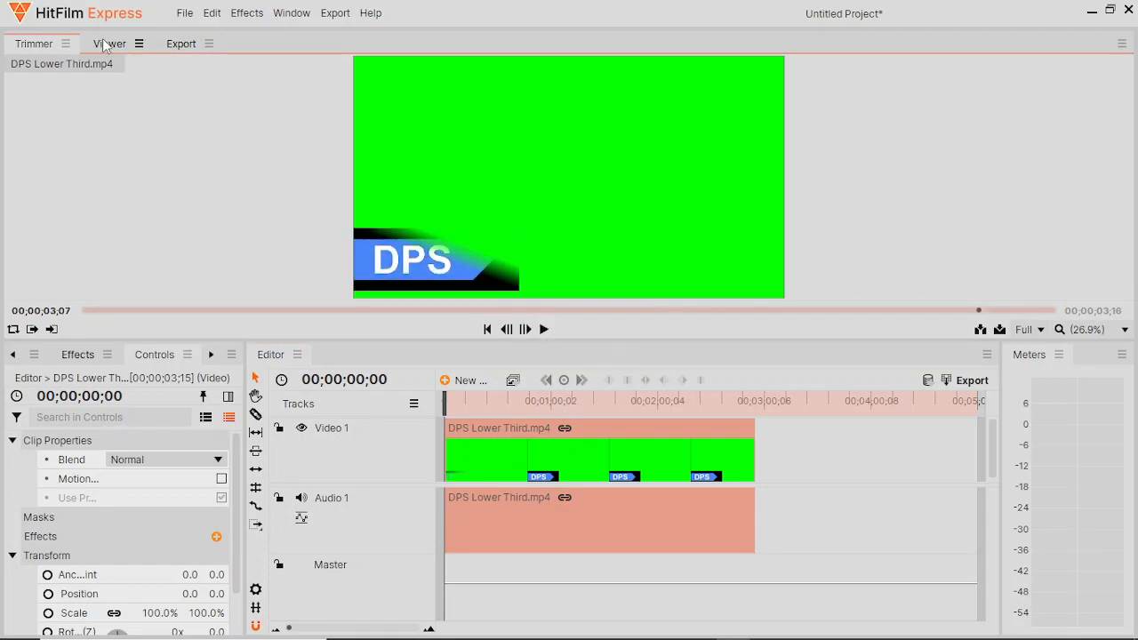
click(110, 42)
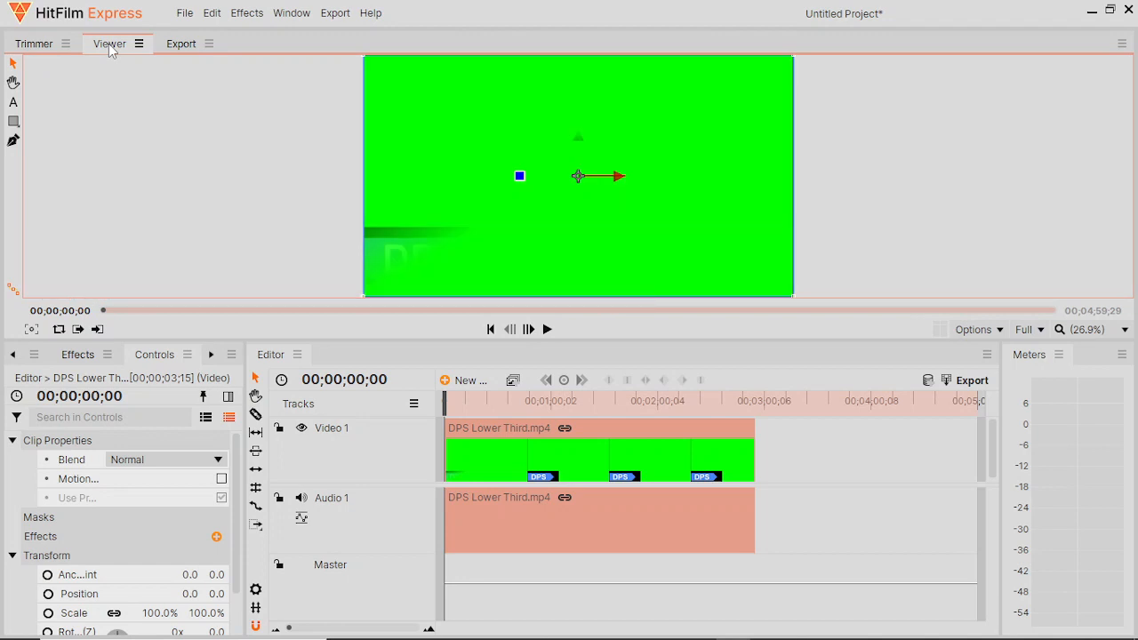
click(548, 329)
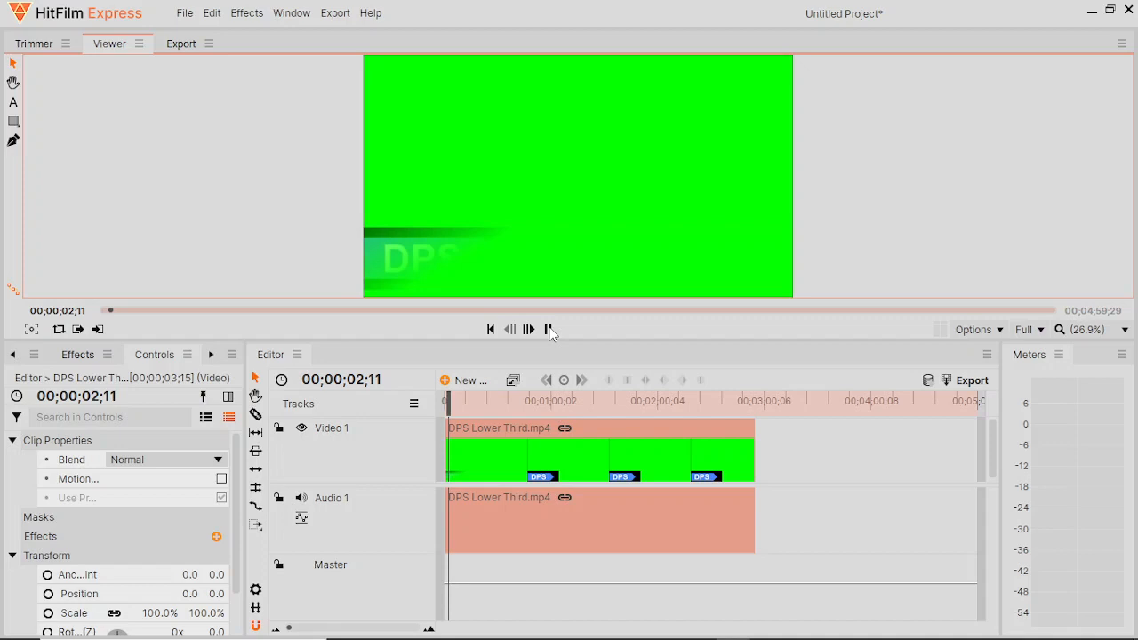
click(530, 329)
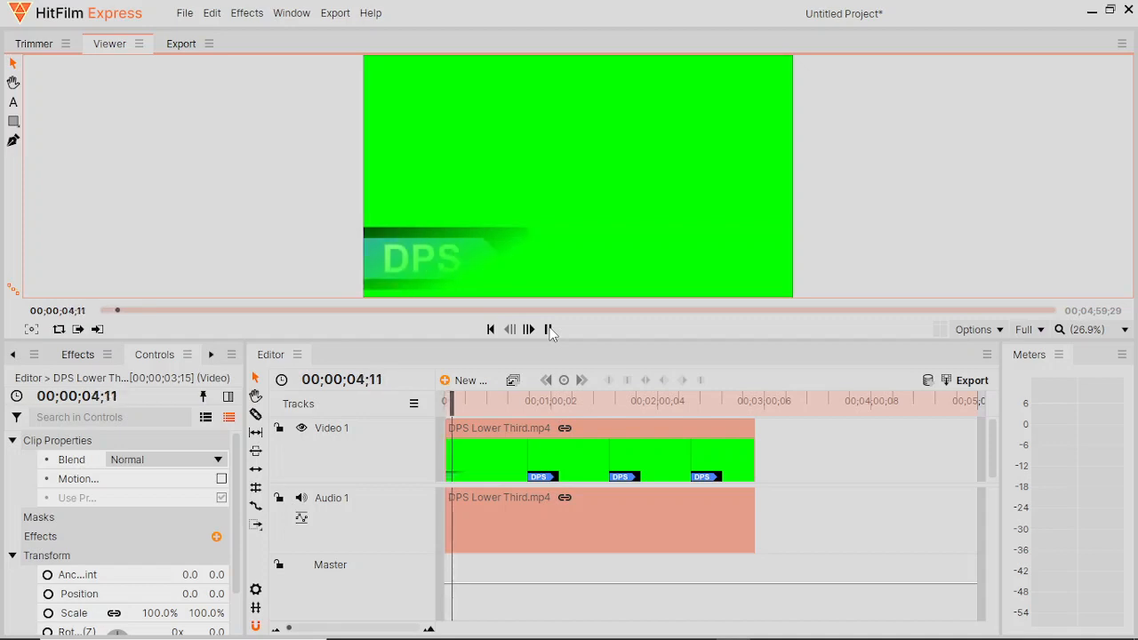
click(548, 329)
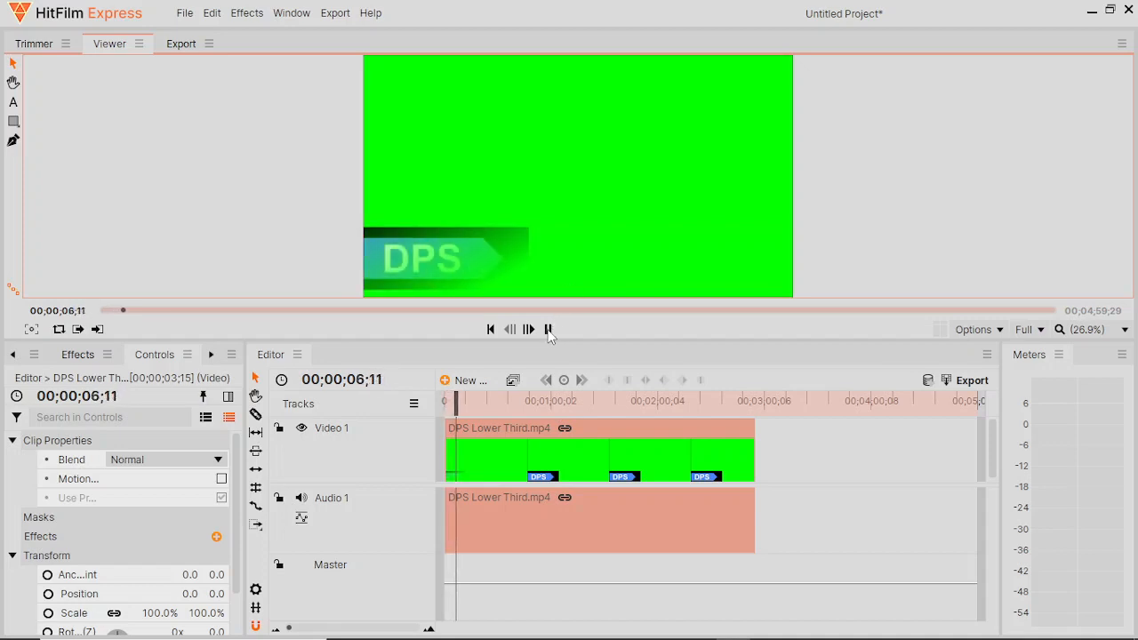
click(548, 329)
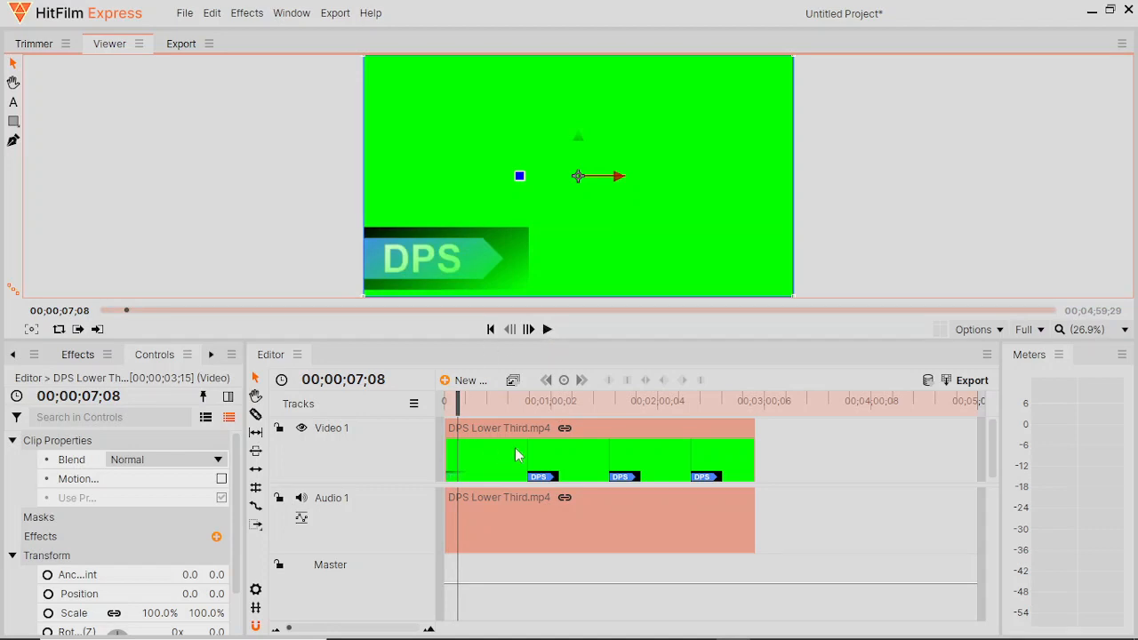
mouse_move(43, 50)
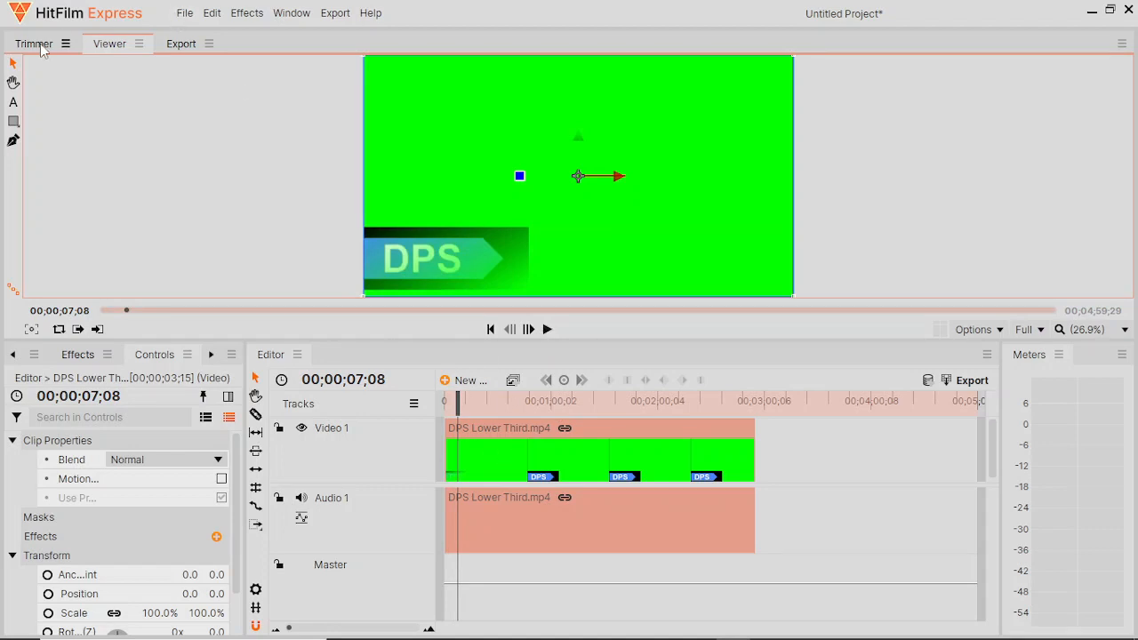
Step: Import the Videobombing FAIL BBC news clip and start previewing it in the Trimmer
click(185, 12)
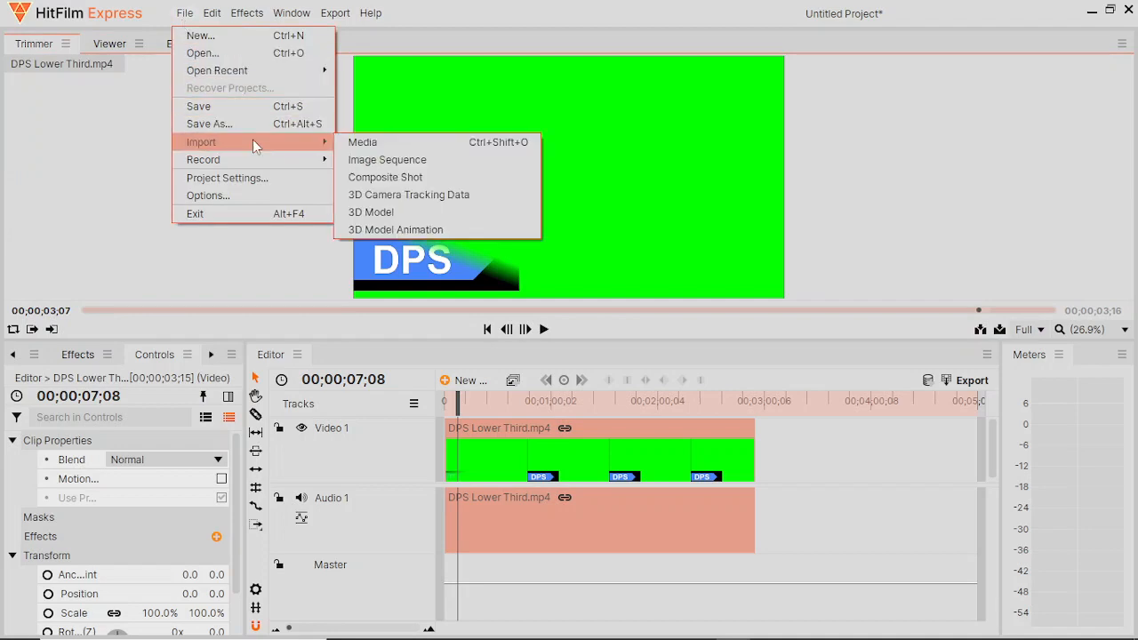
click(363, 143)
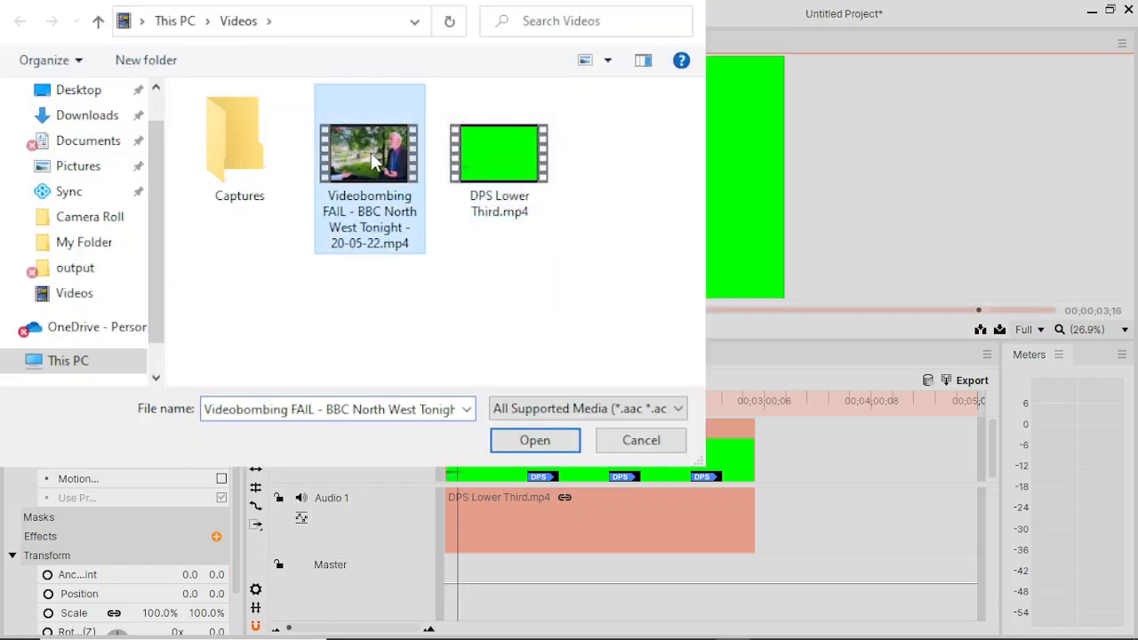
click(533, 442)
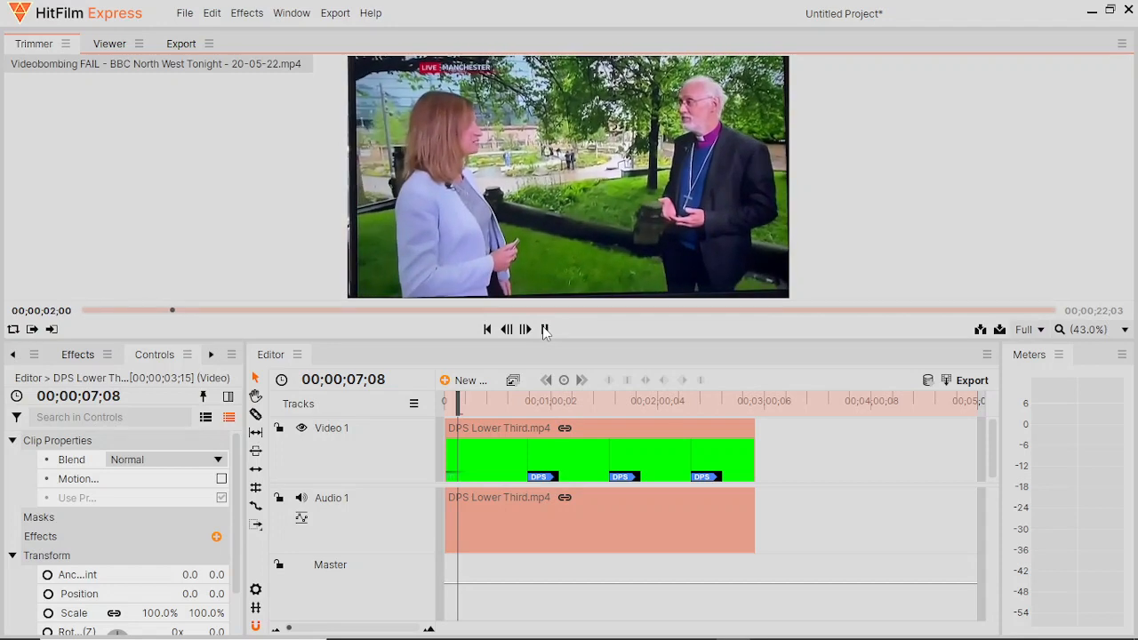
click(524, 329)
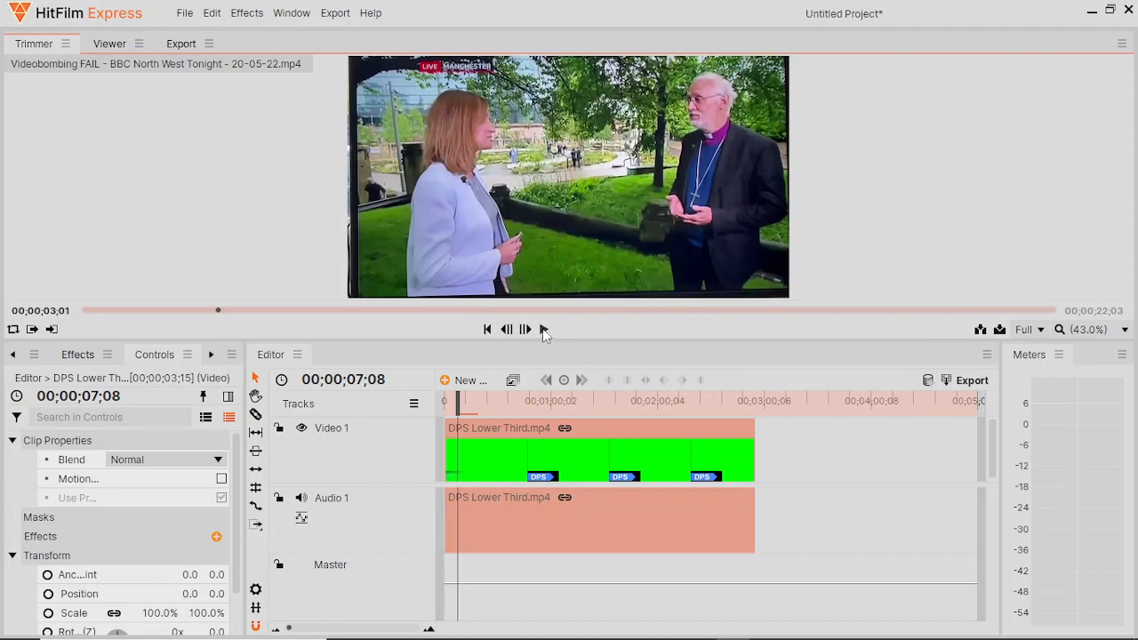
mouse_move(542, 329)
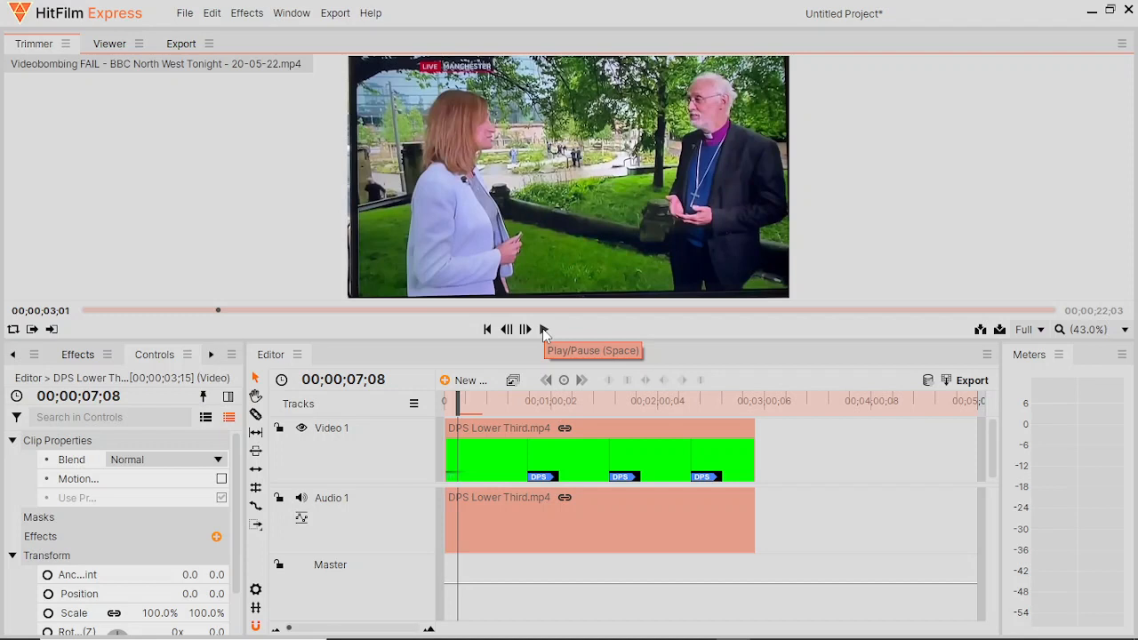
mouse_move(569, 185)
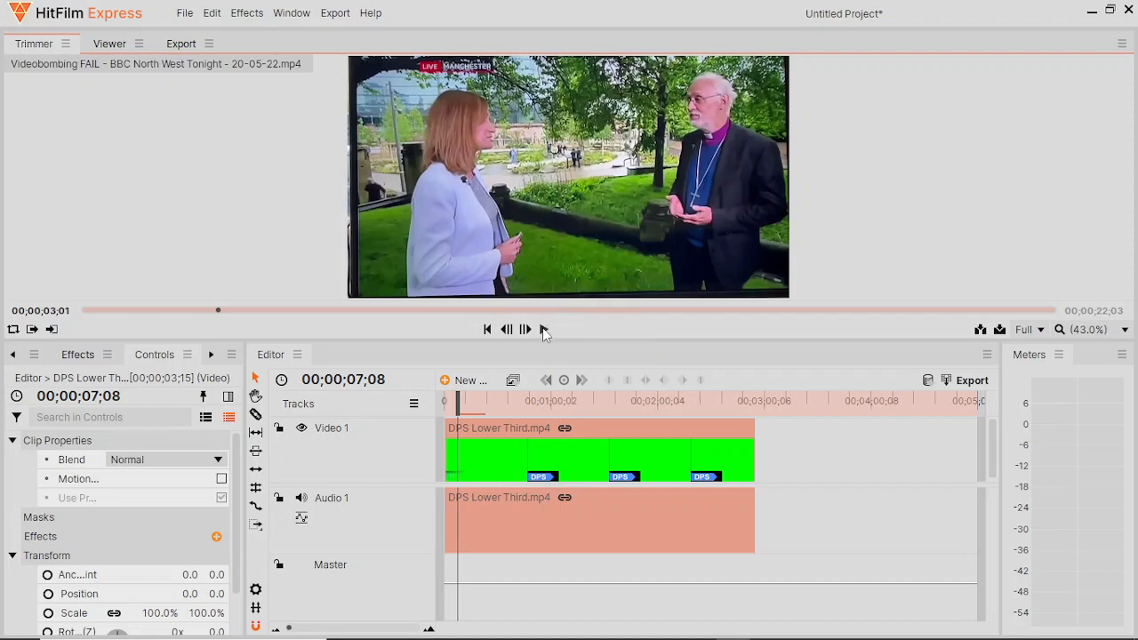
Step: Play and pause the news clip preview a few more times to review it
click(525, 329)
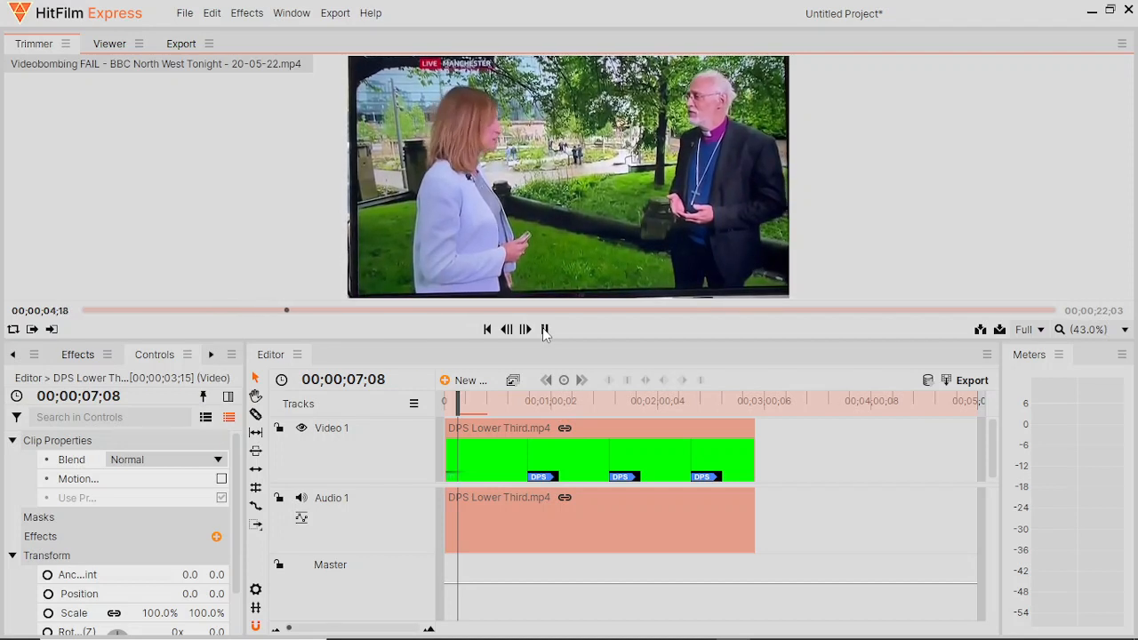
click(526, 329)
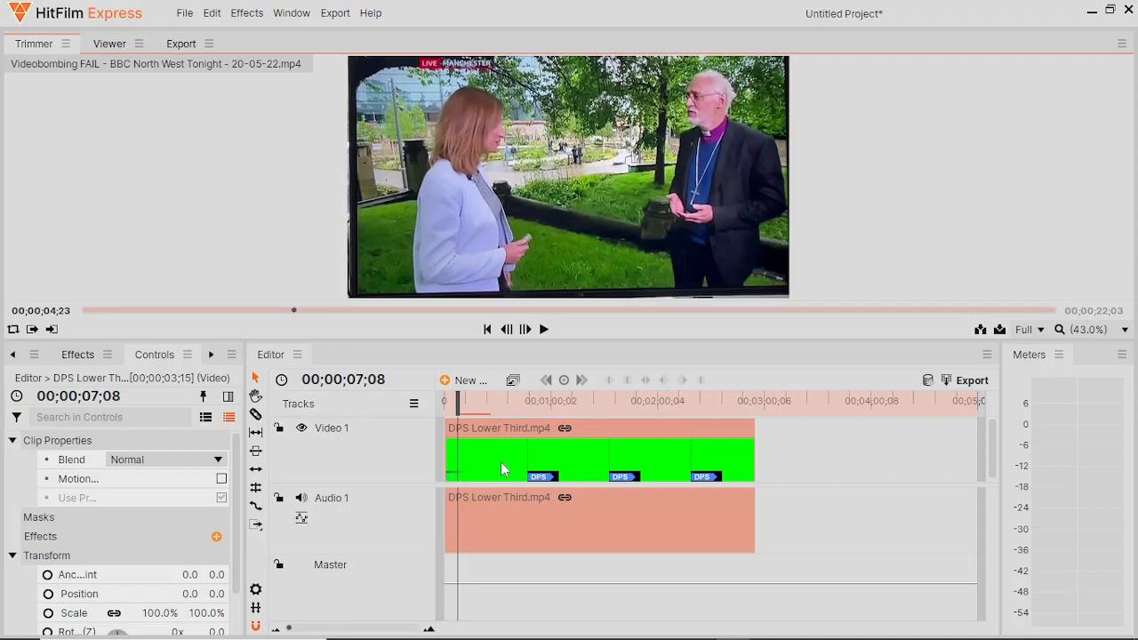
mouse_move(546, 345)
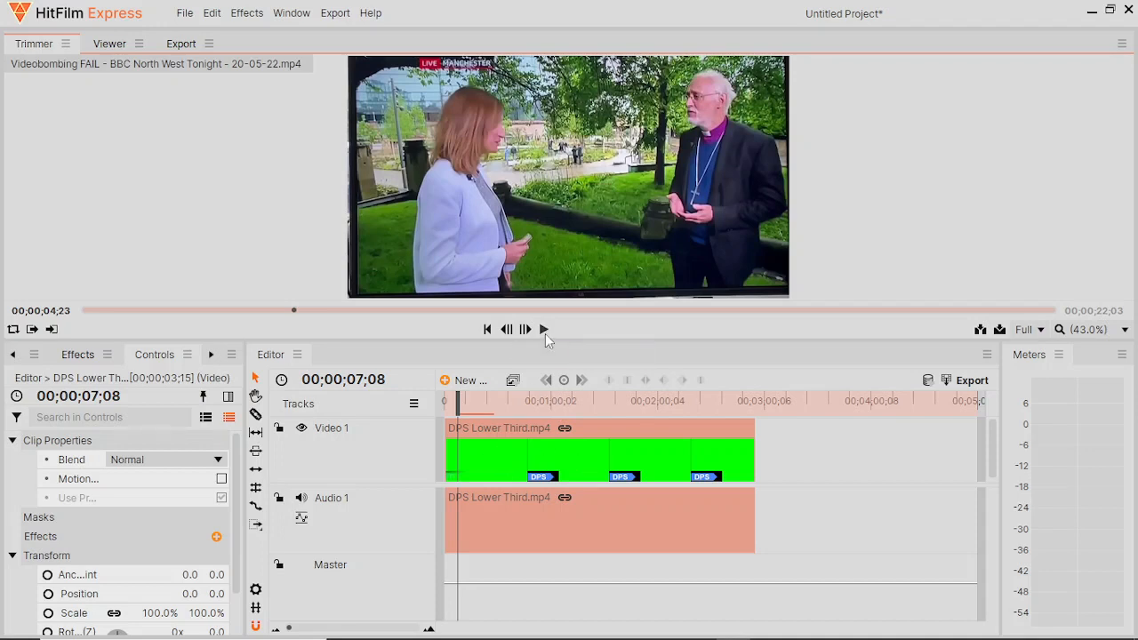
click(544, 329)
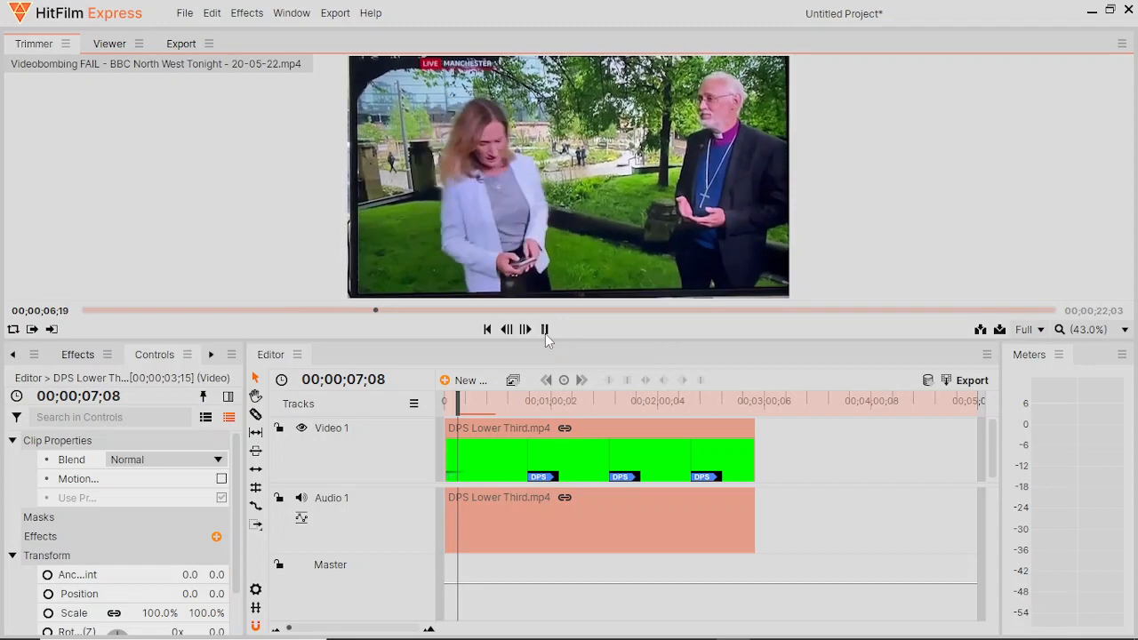
click(544, 329)
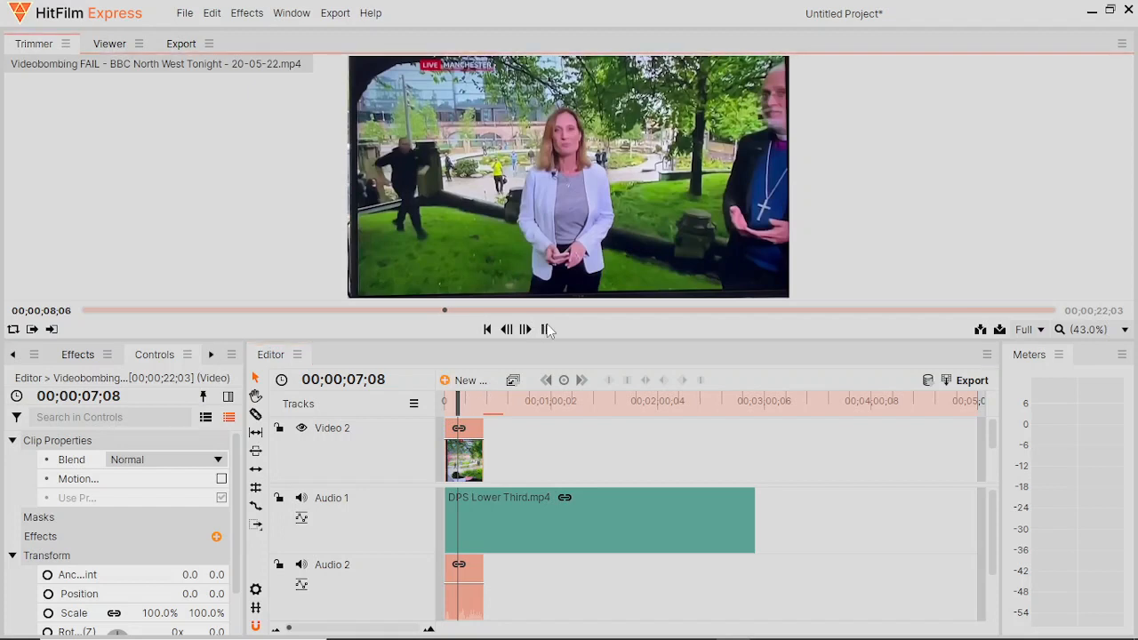
Step: Preview the news clip composited over the green-screen lower third in the Viewer
click(109, 43)
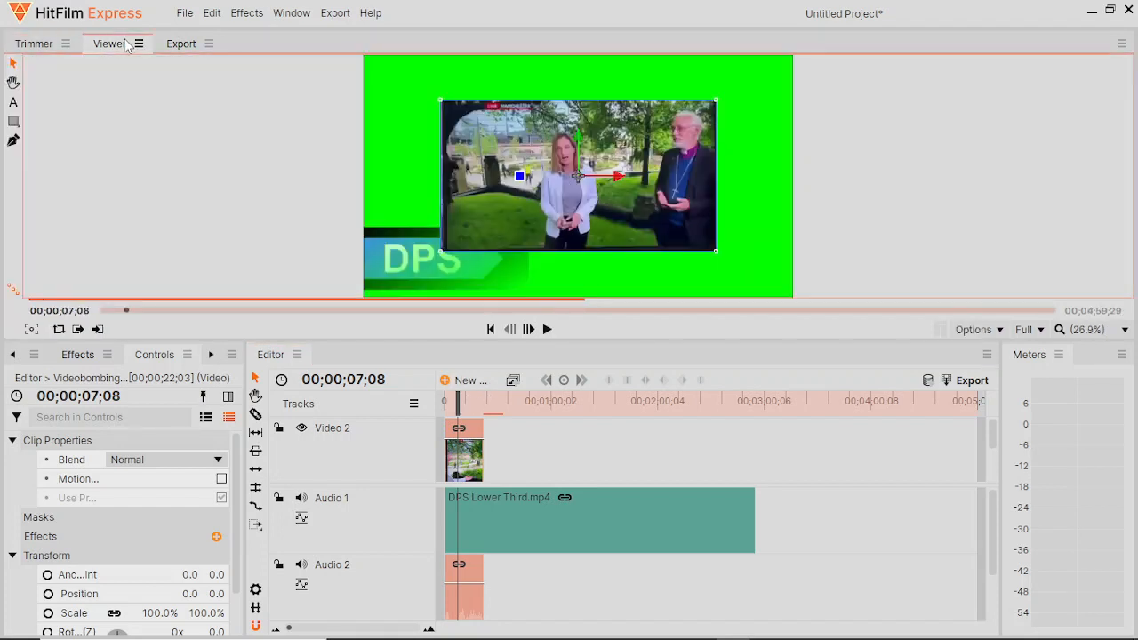
click(548, 329)
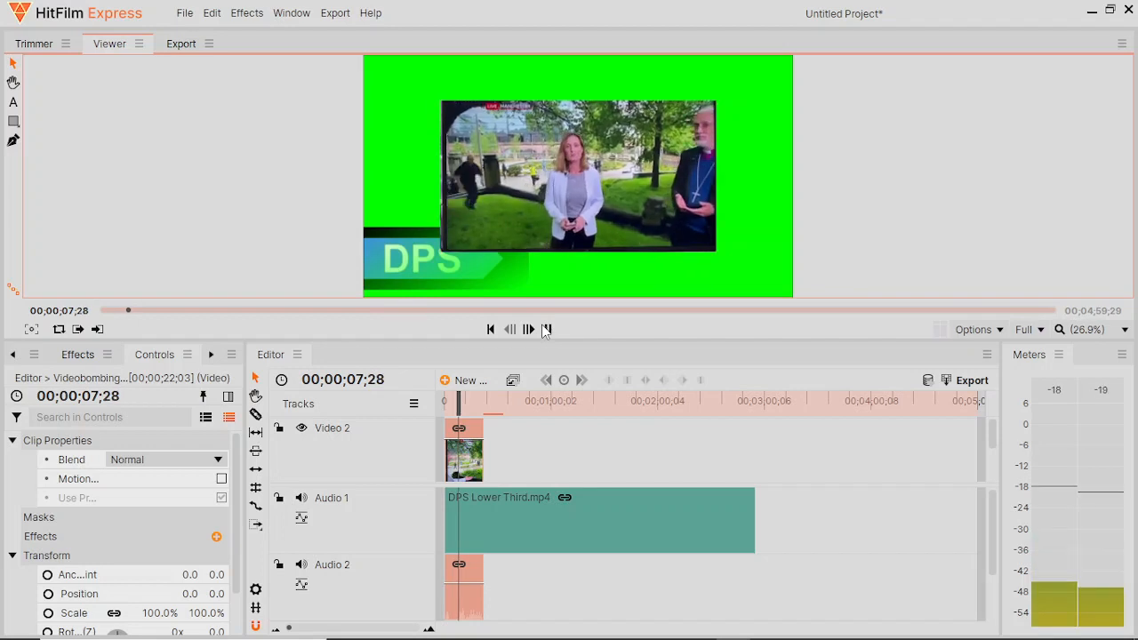
click(530, 329)
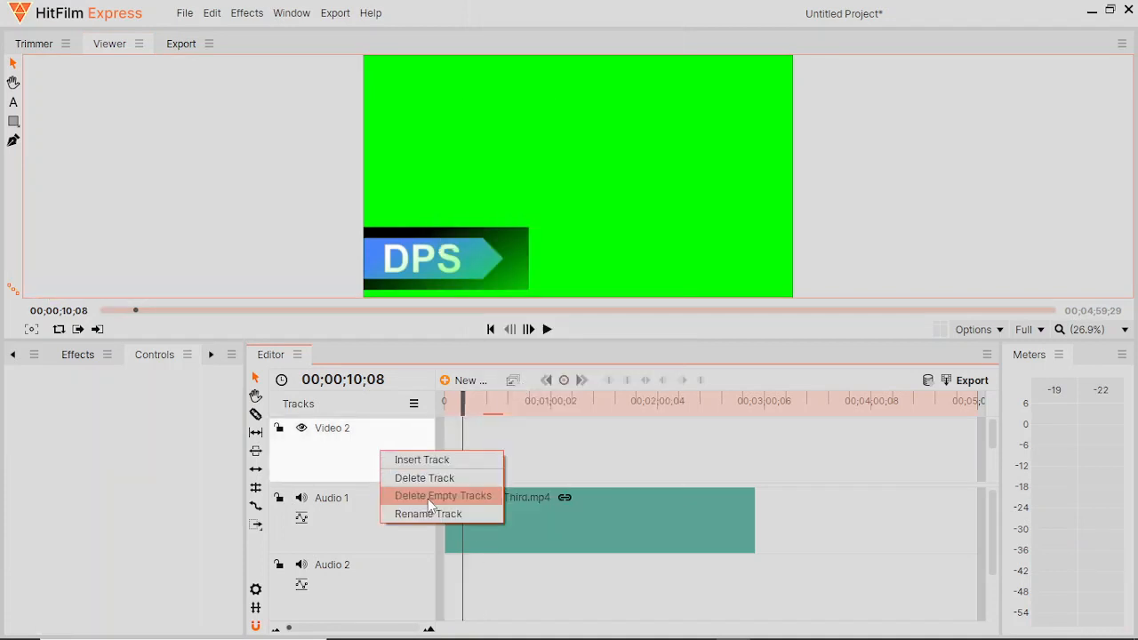
Step: Delete the empty video track, leaving only the DPS lower-third clip
click(443, 495)
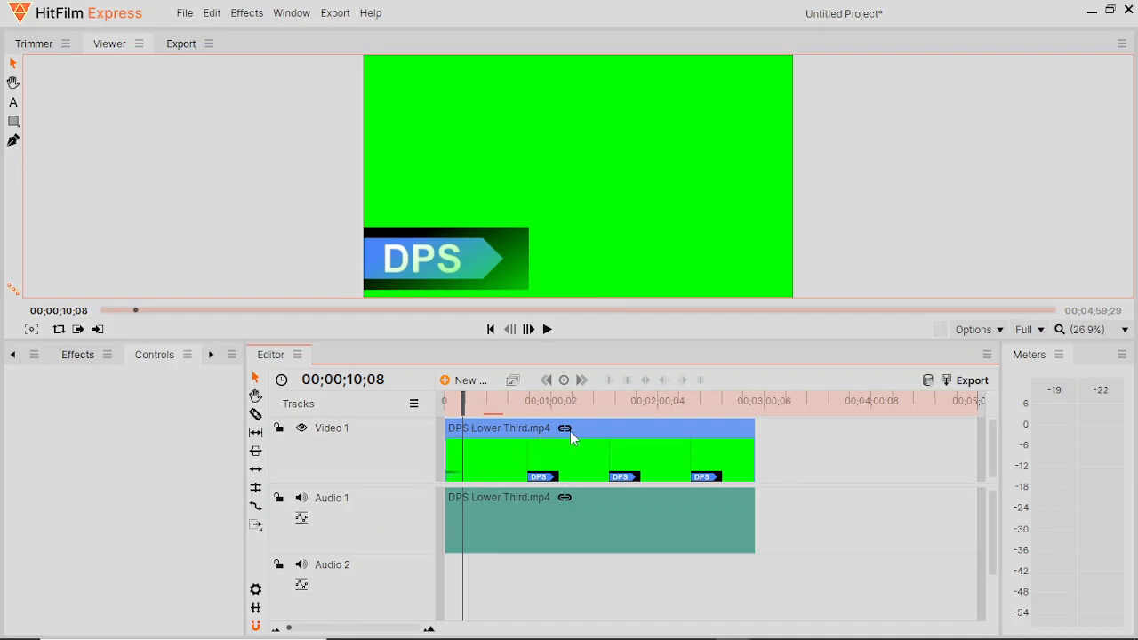
mouse_move(494, 441)
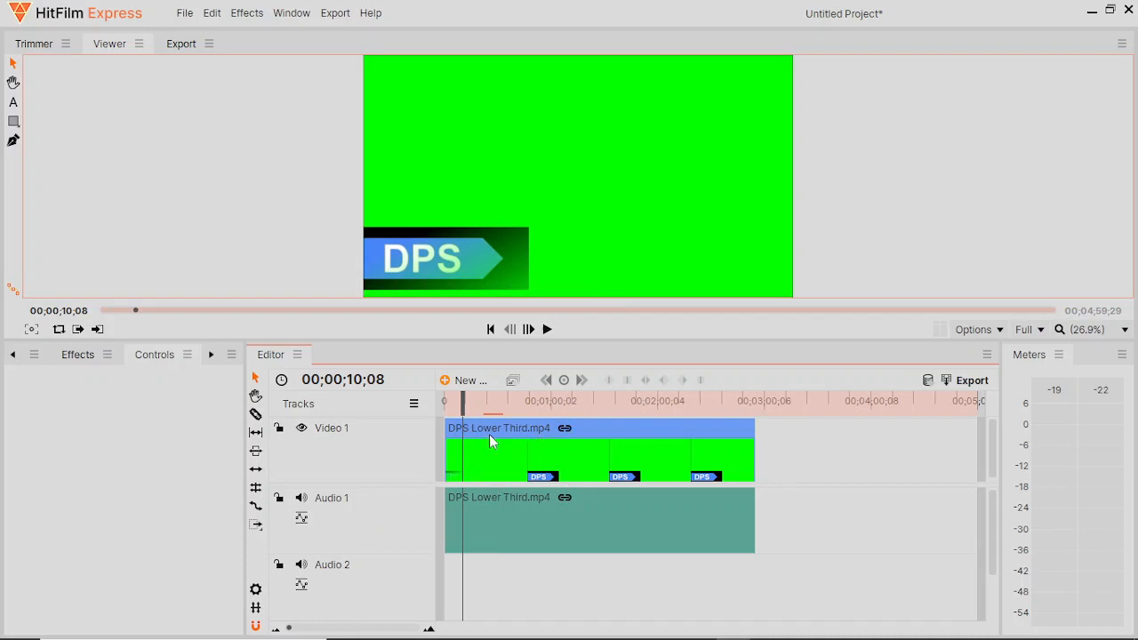
mouse_move(537, 519)
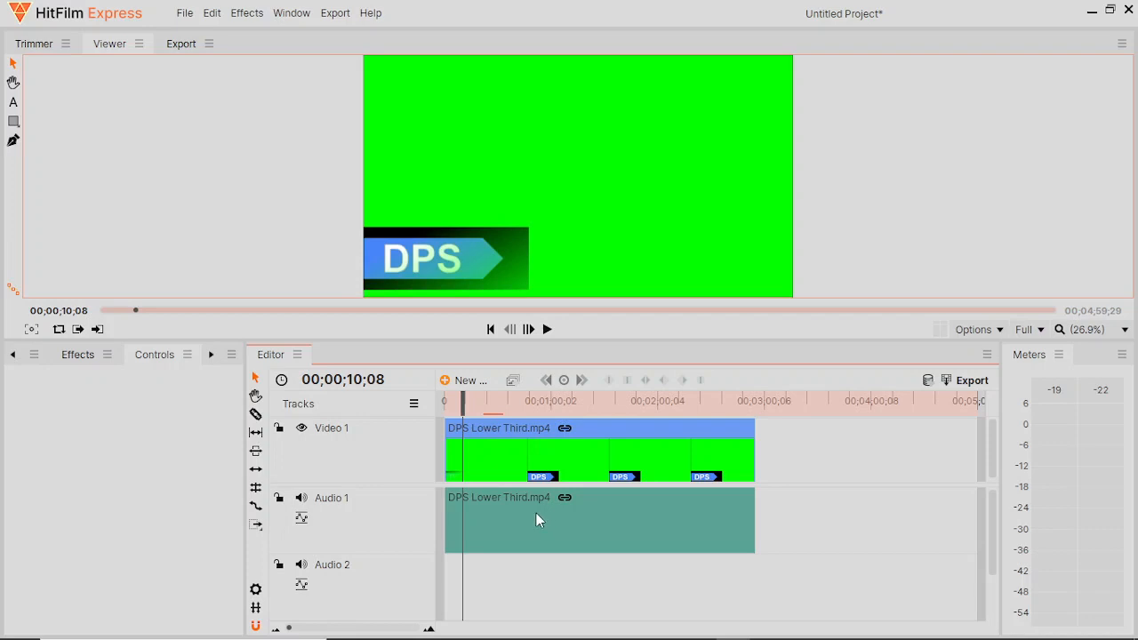
Step: Unlink the DPS Lower Third audio from its video via the audio clip's menu
right_click(537, 520)
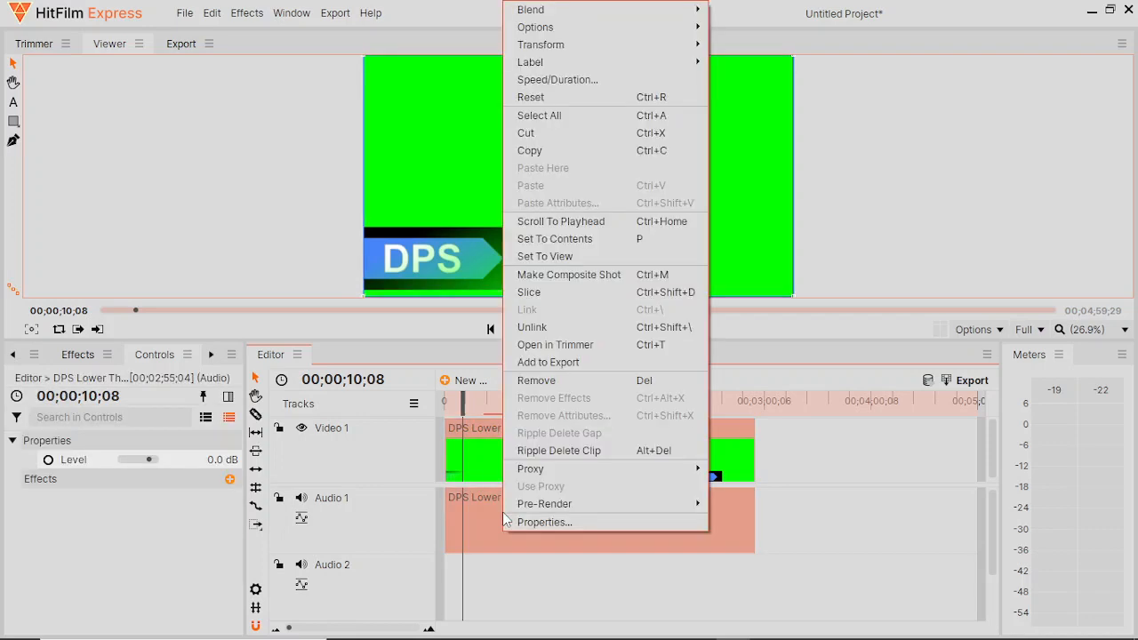
mouse_move(604, 398)
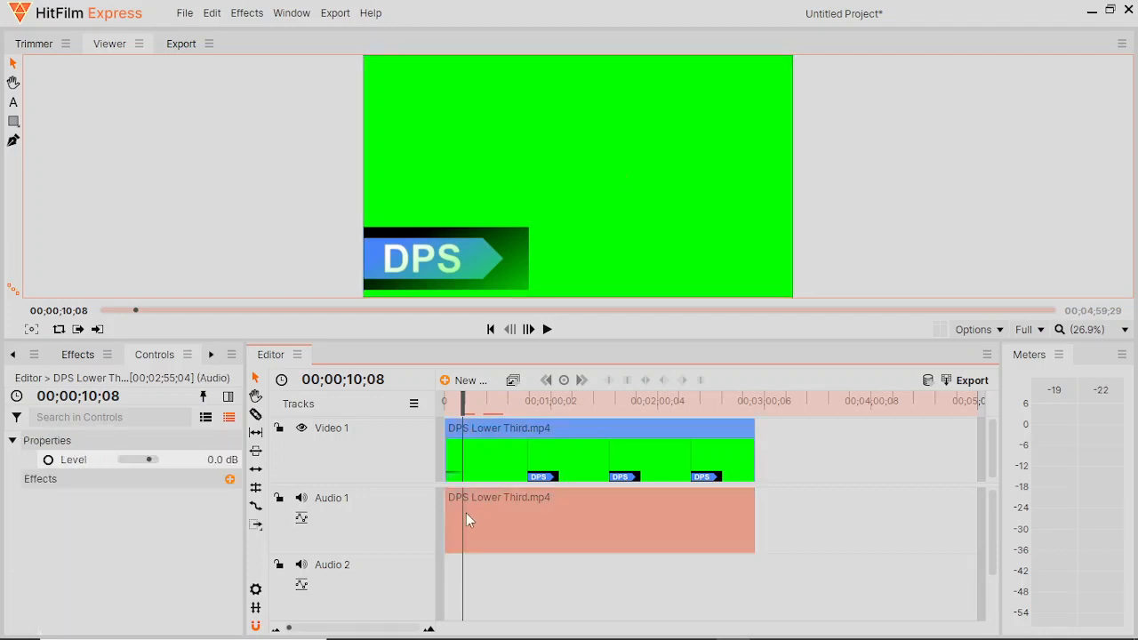
mouse_move(561, 523)
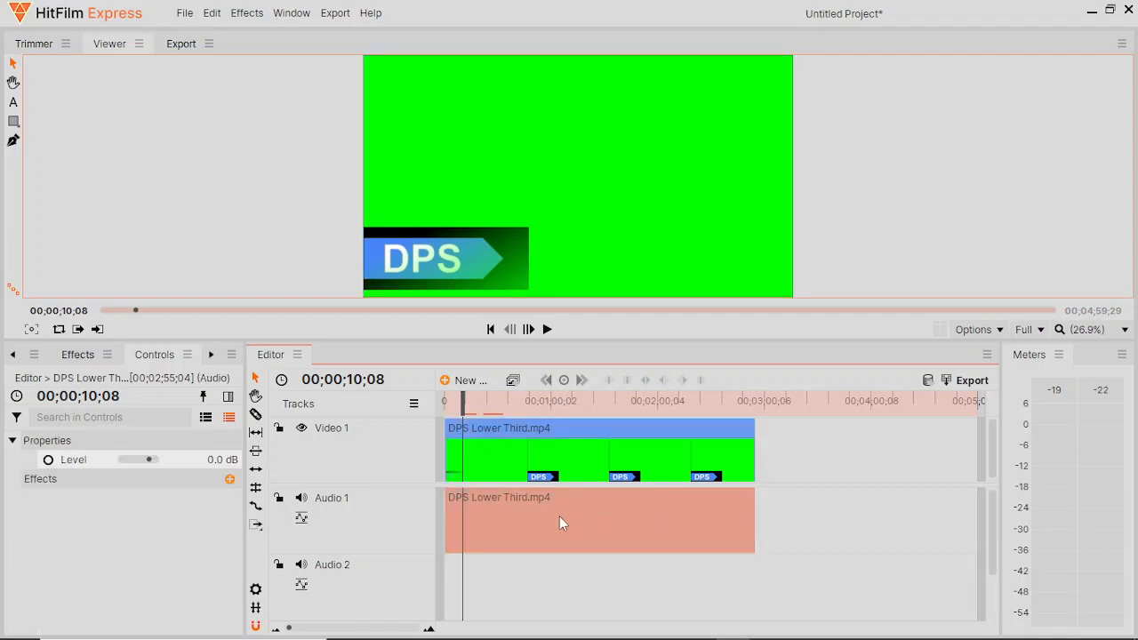
Step: Remove the separated DPS Lower Third audio clip from Audio 1
right_click(560, 523)
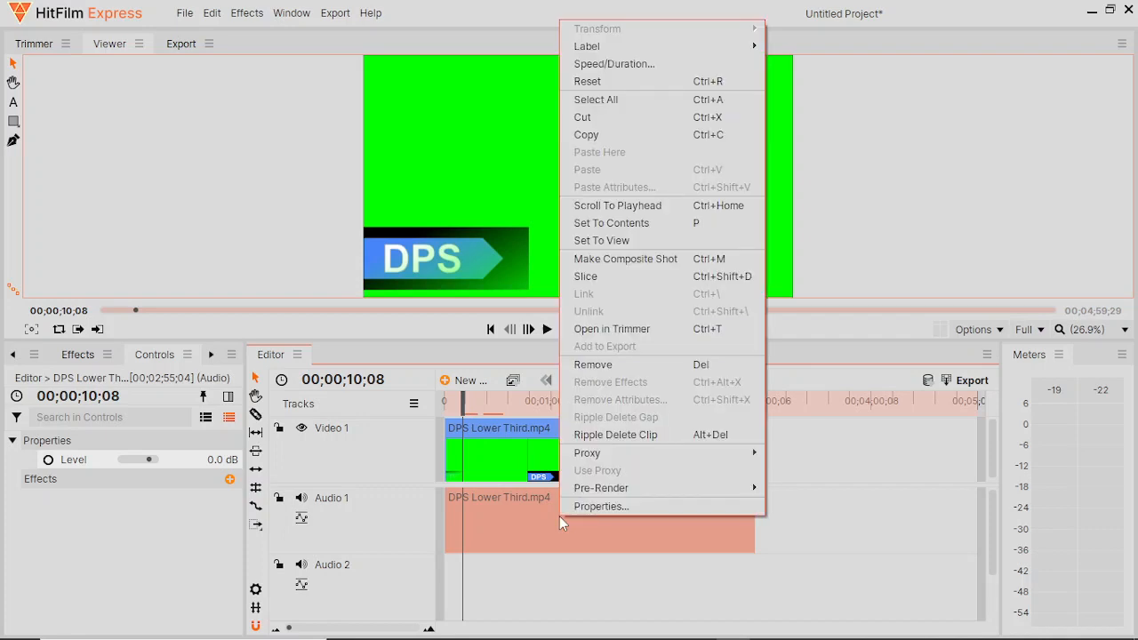
mouse_move(544, 530)
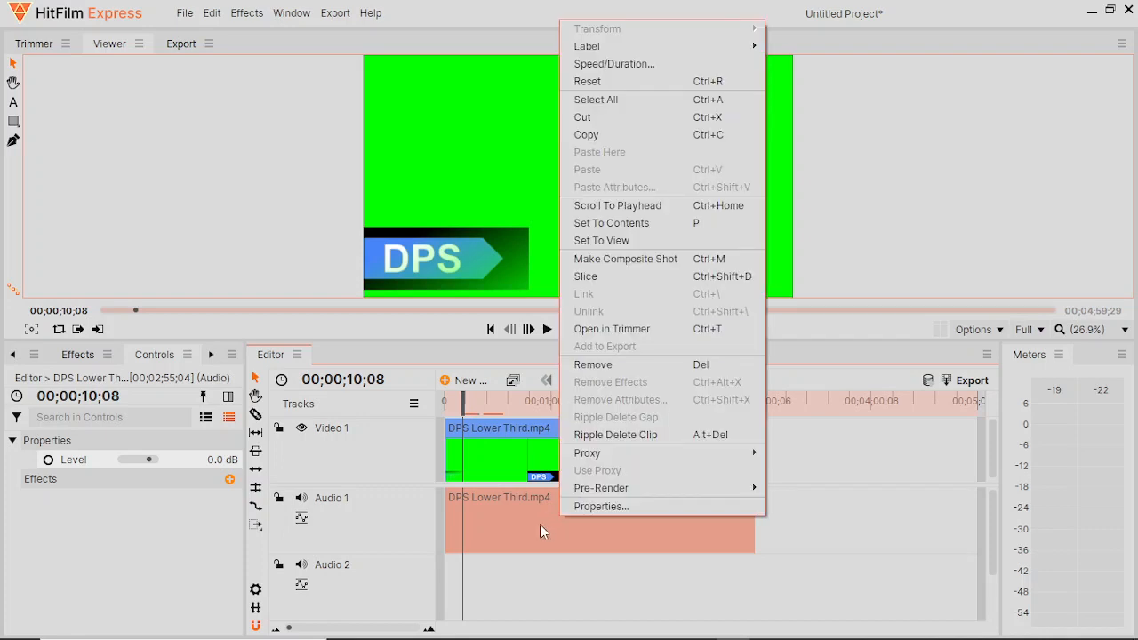
mouse_move(644, 374)
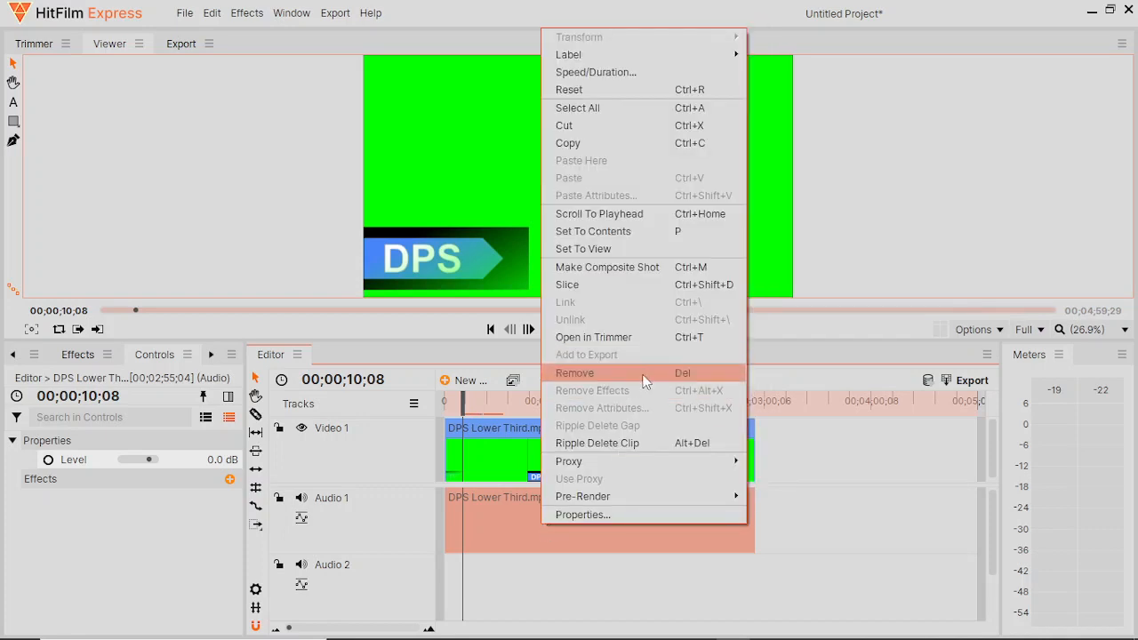
click(574, 373)
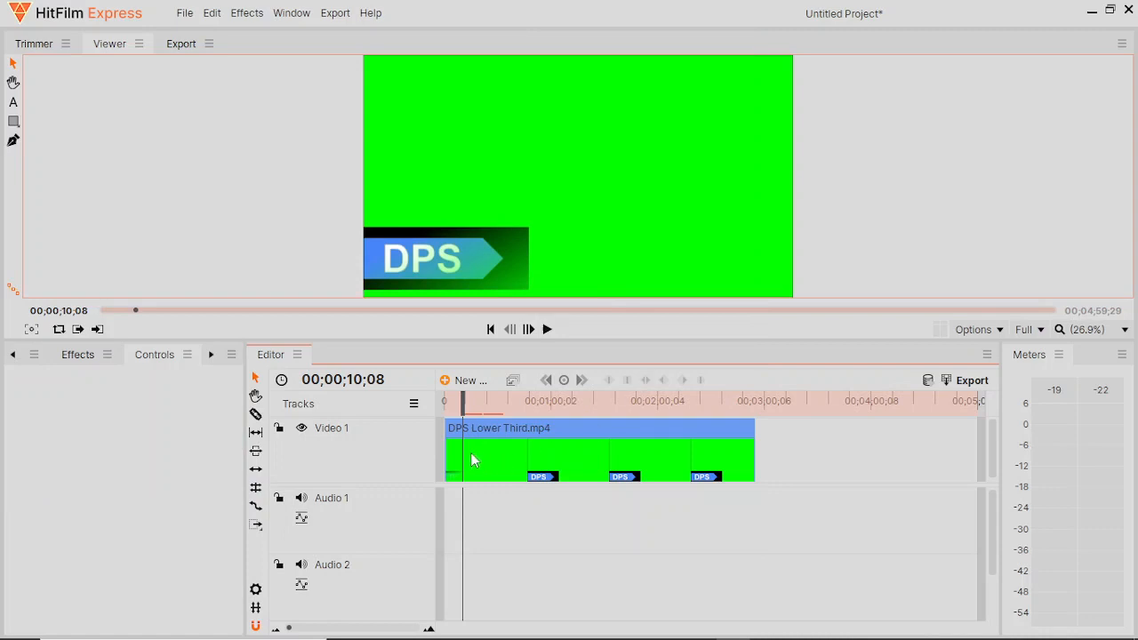
mouse_move(537, 455)
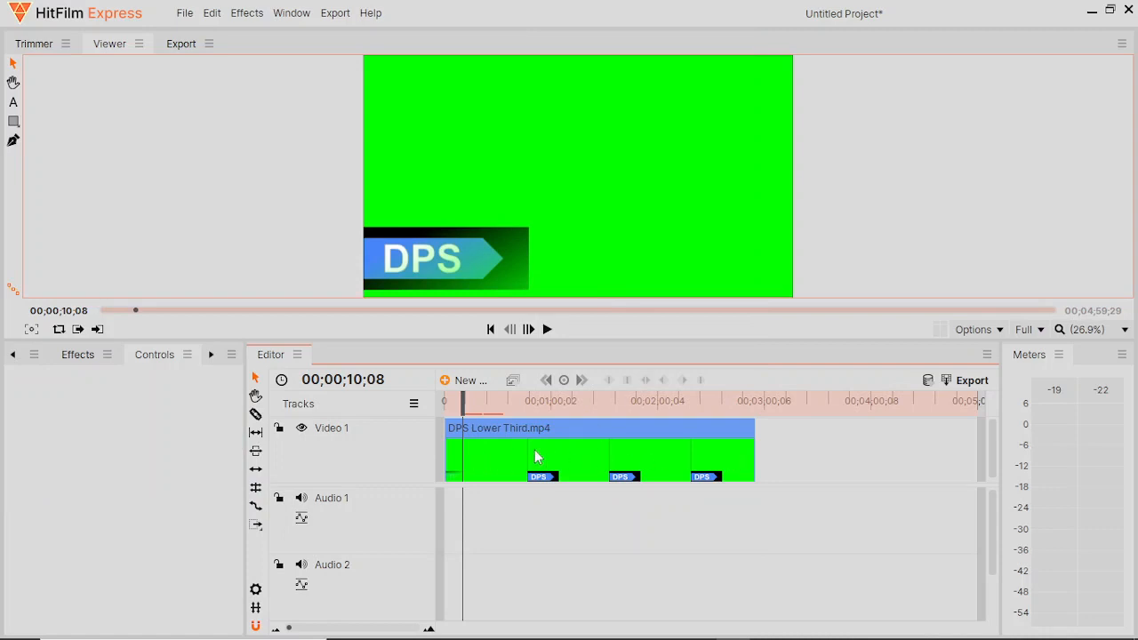
mouse_move(676, 456)
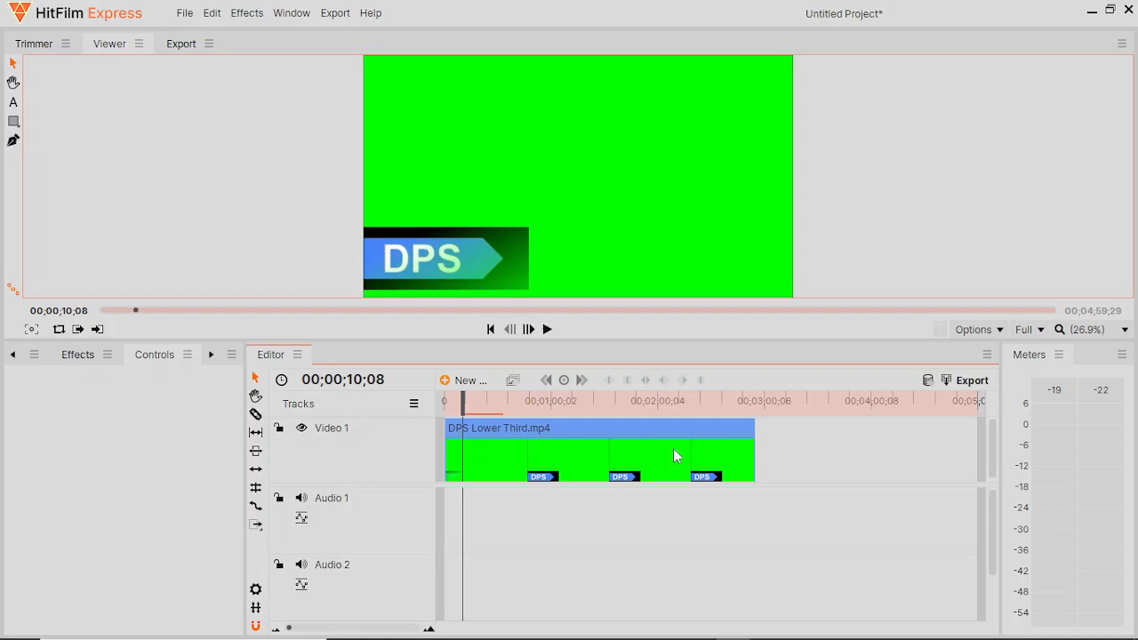
mouse_move(537, 465)
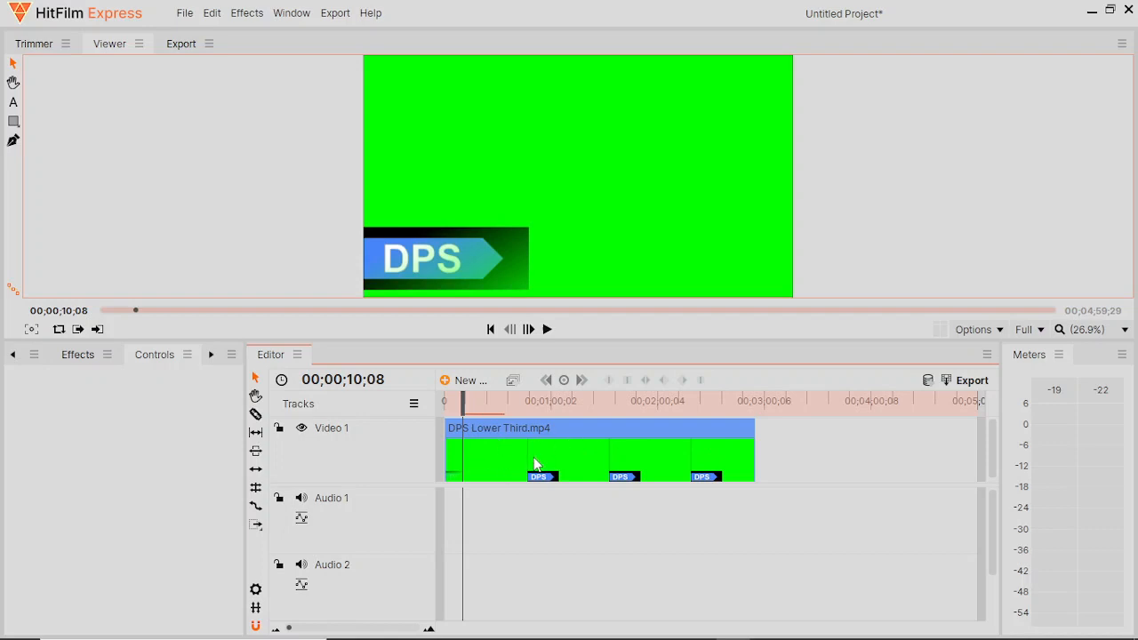
mouse_move(311, 276)
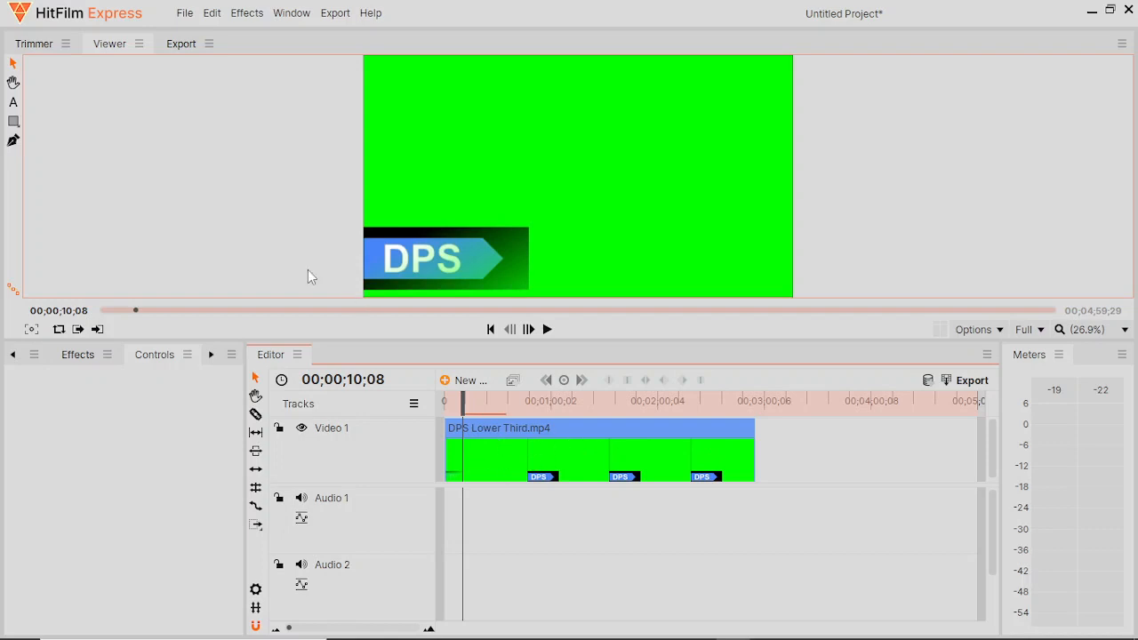
Step: Adjust the DPS Lower Third video clip's speed and duration again and confirm it
click(185, 12)
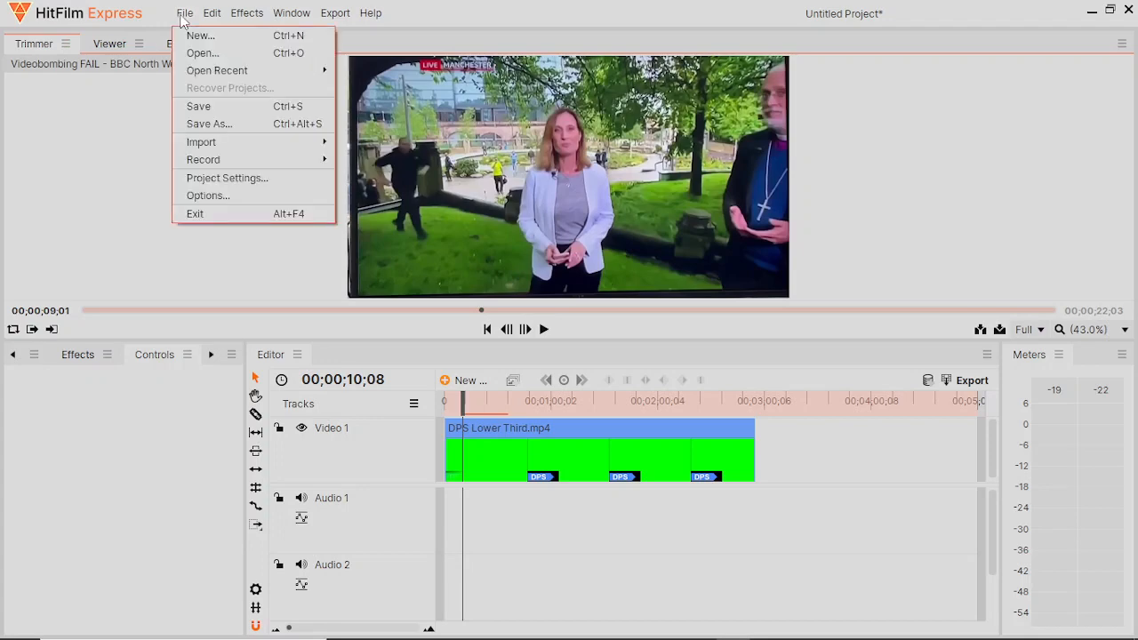
right_click(596, 453)
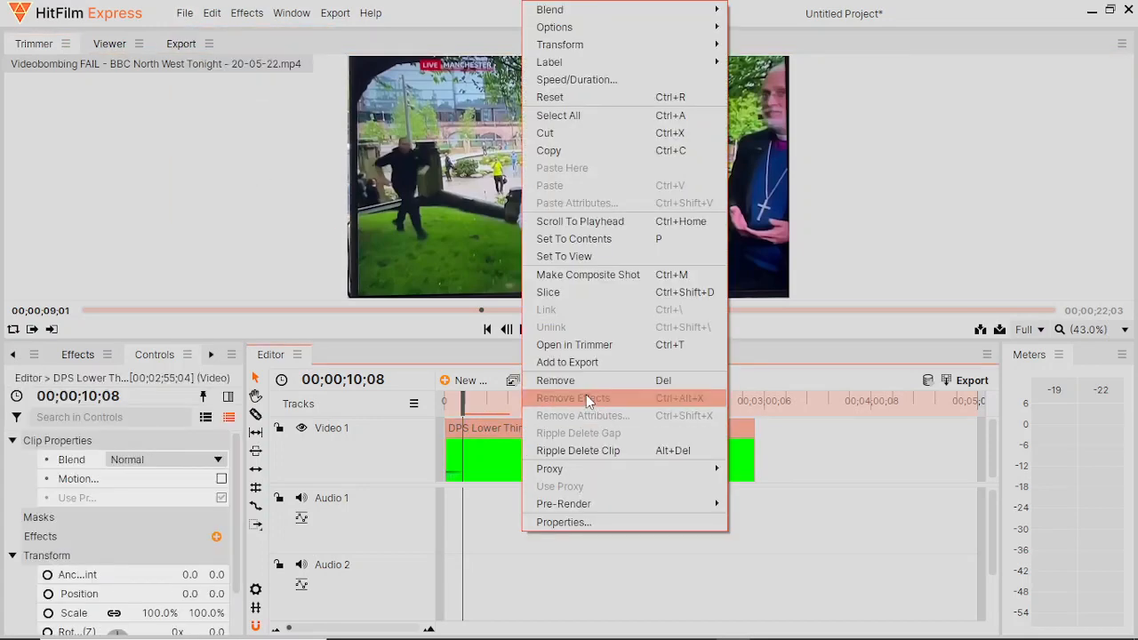
click(185, 13)
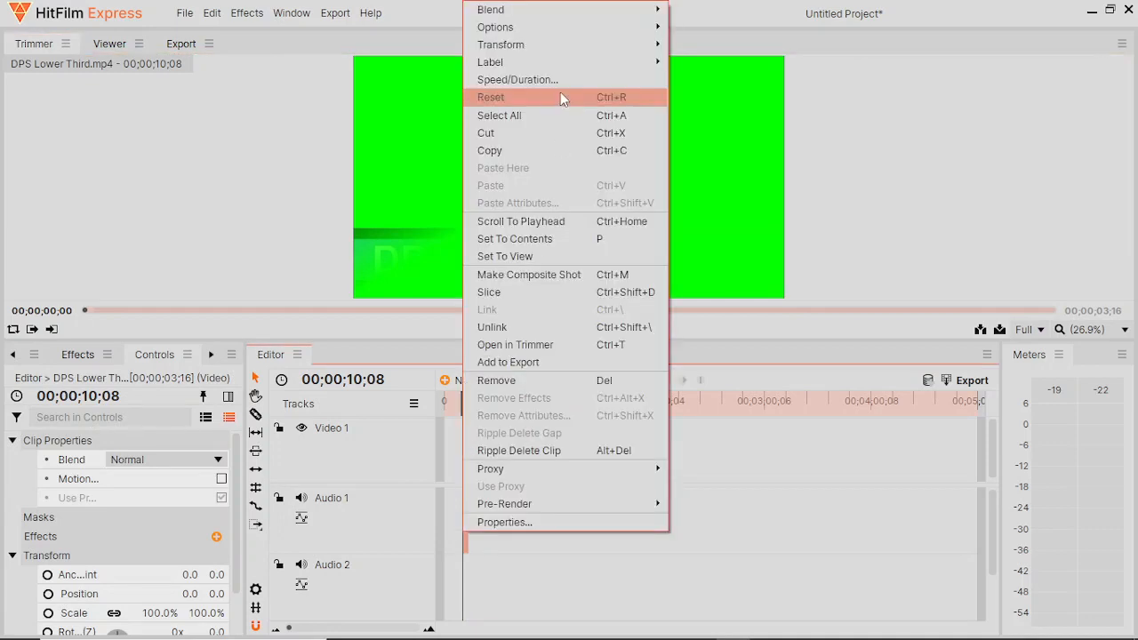
click(517, 78)
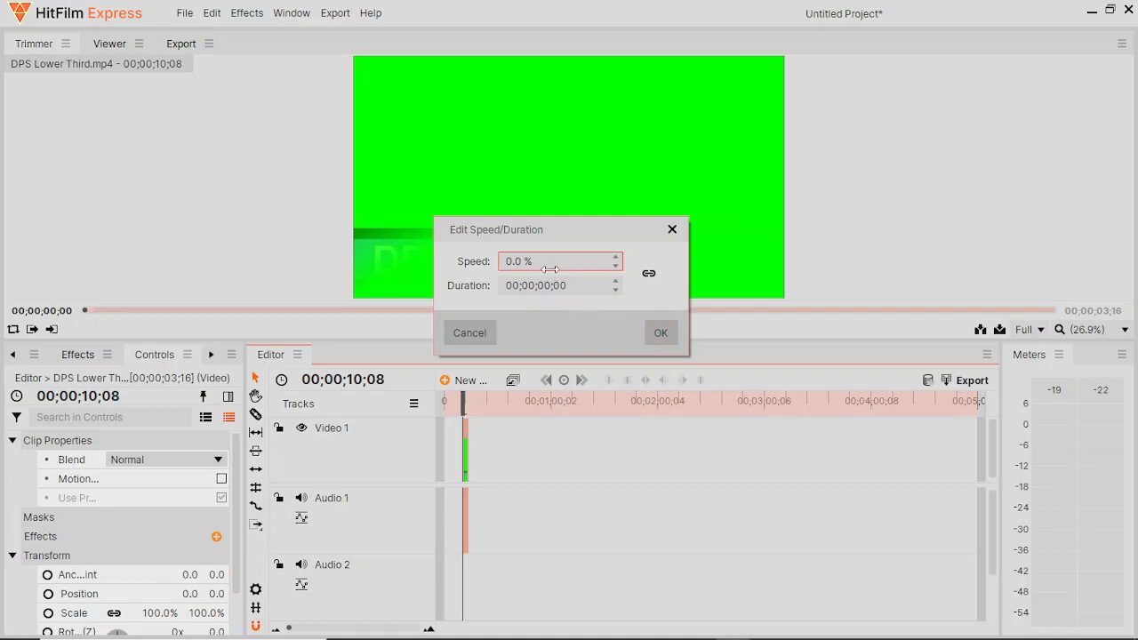
click(662, 332)
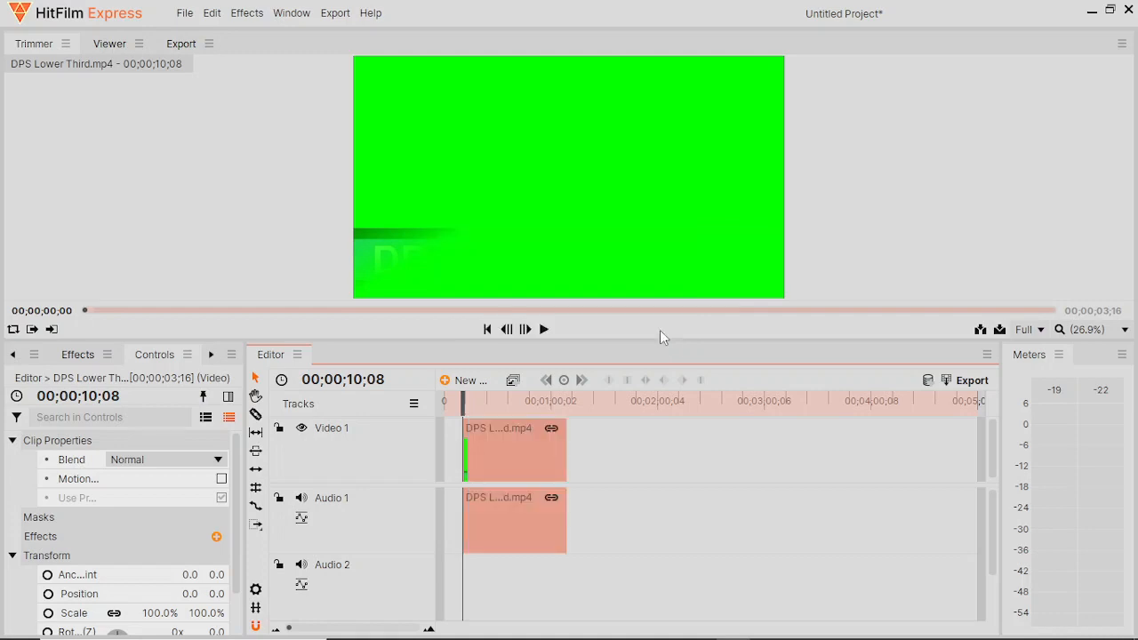
Step: Remove the DPS Lower Third clip, leaving the timeline empty
click(514, 448)
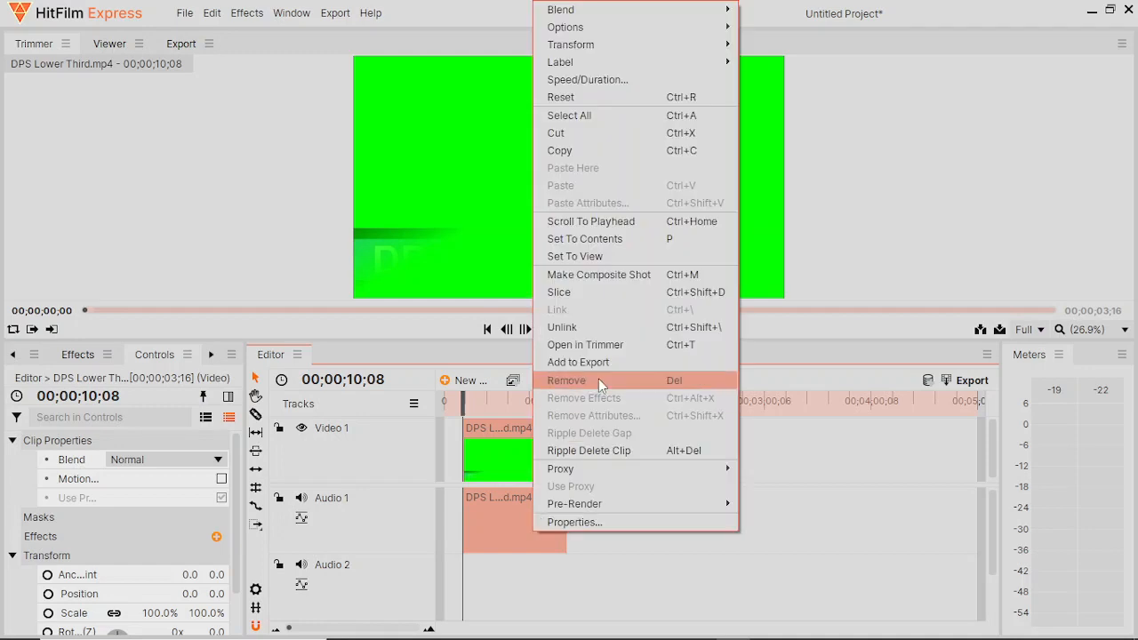
click(185, 12)
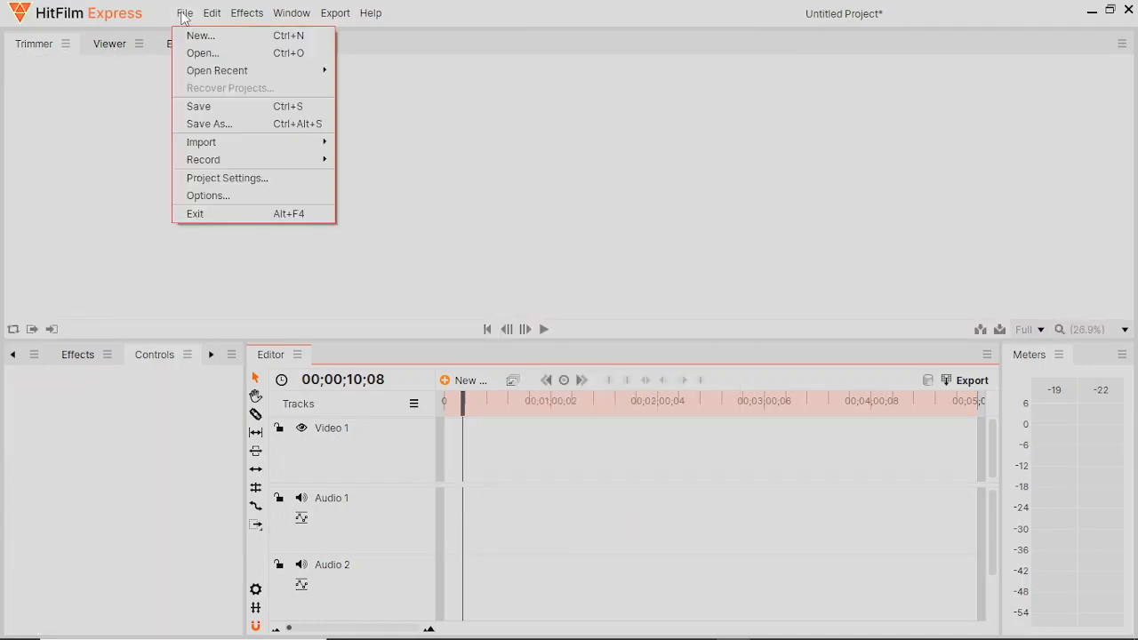
Step: Re-import DPS Lower Third.mp4 onto the timeline at 18% speed, about 20 seconds long
click(201, 143)
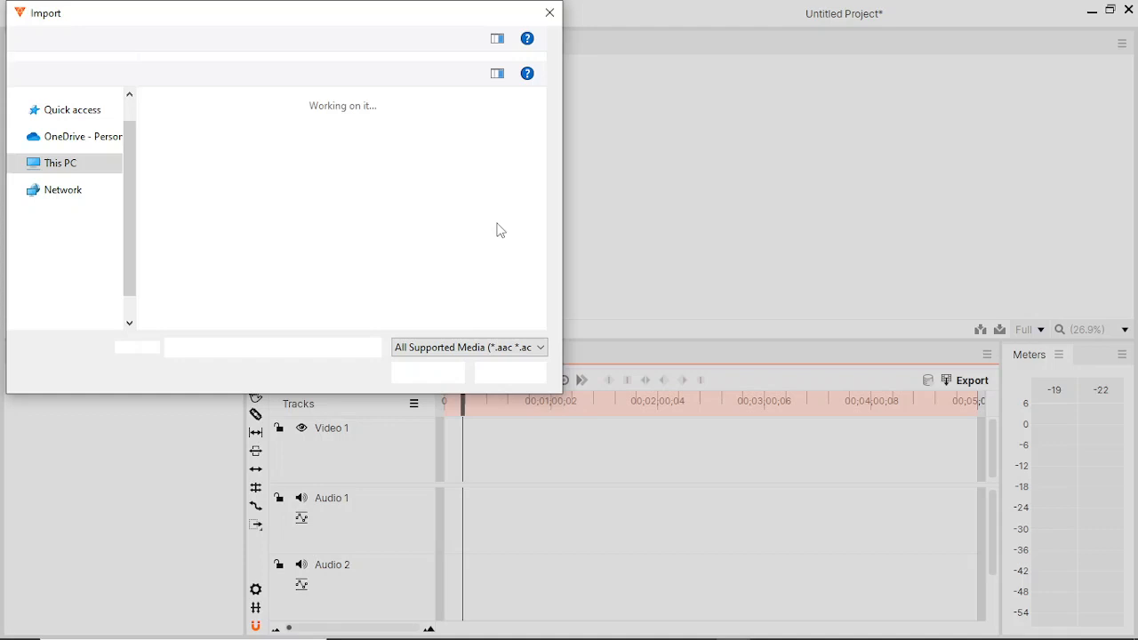
click(548, 12)
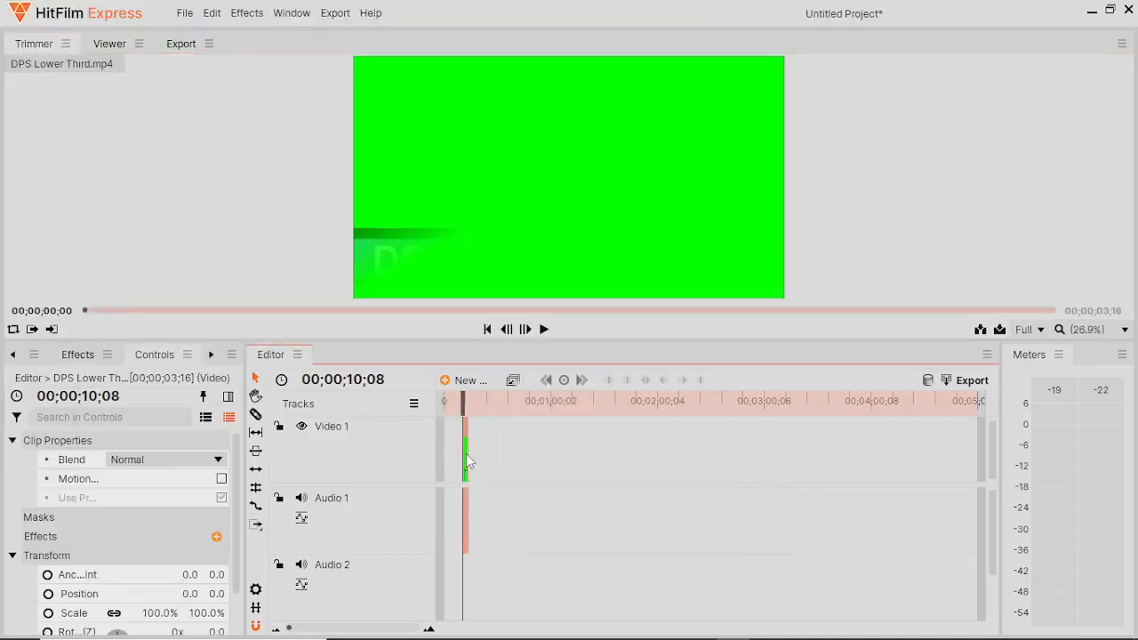
mouse_move(551, 89)
text(18)
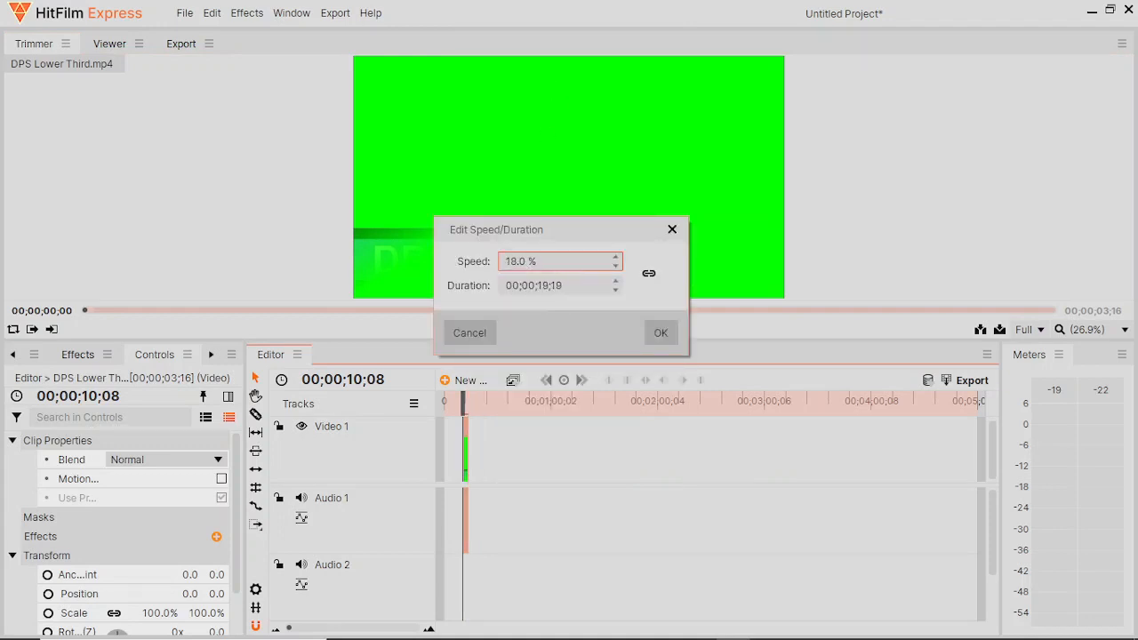
click(661, 333)
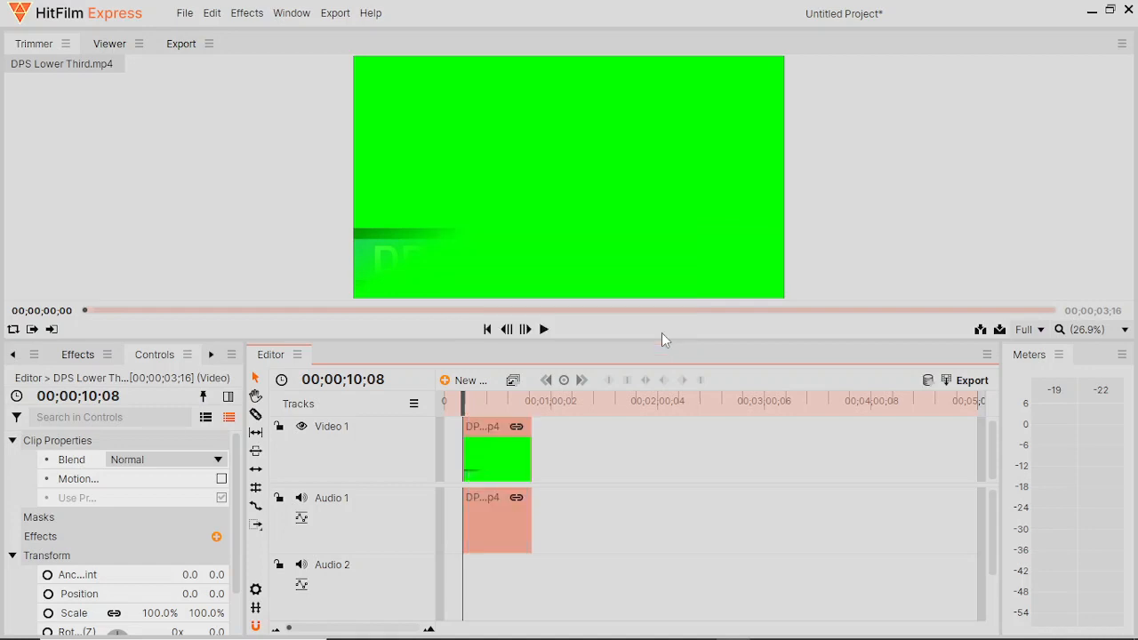
right_click(496, 458)
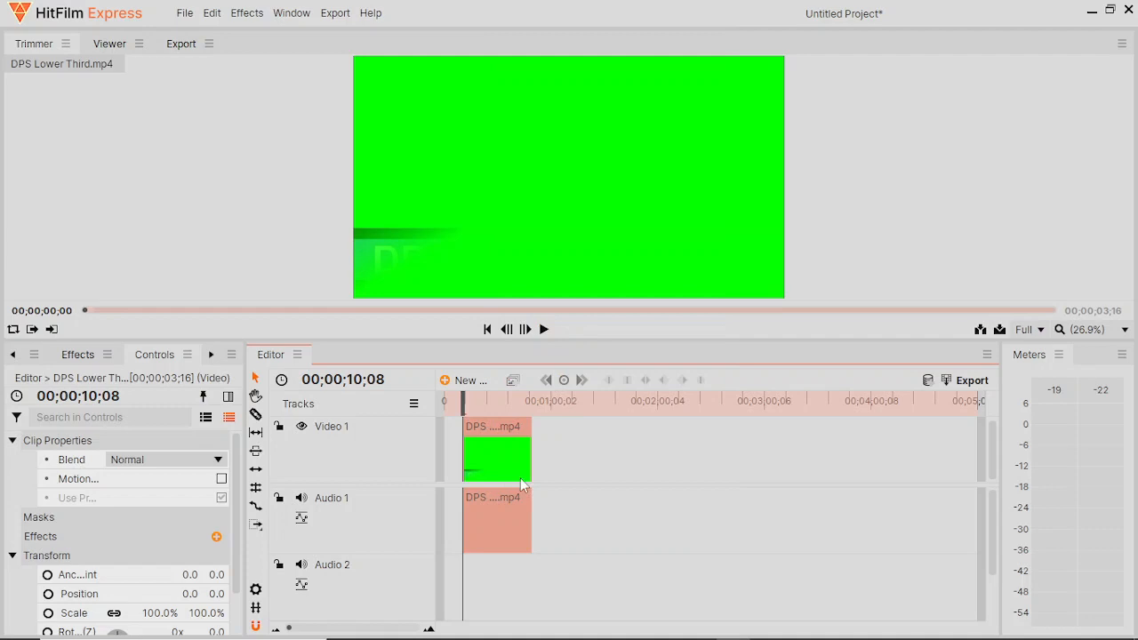
Step: Unlink the DPS Lower Third clip's audio from its video and select the audio alone
right_click(496, 459)
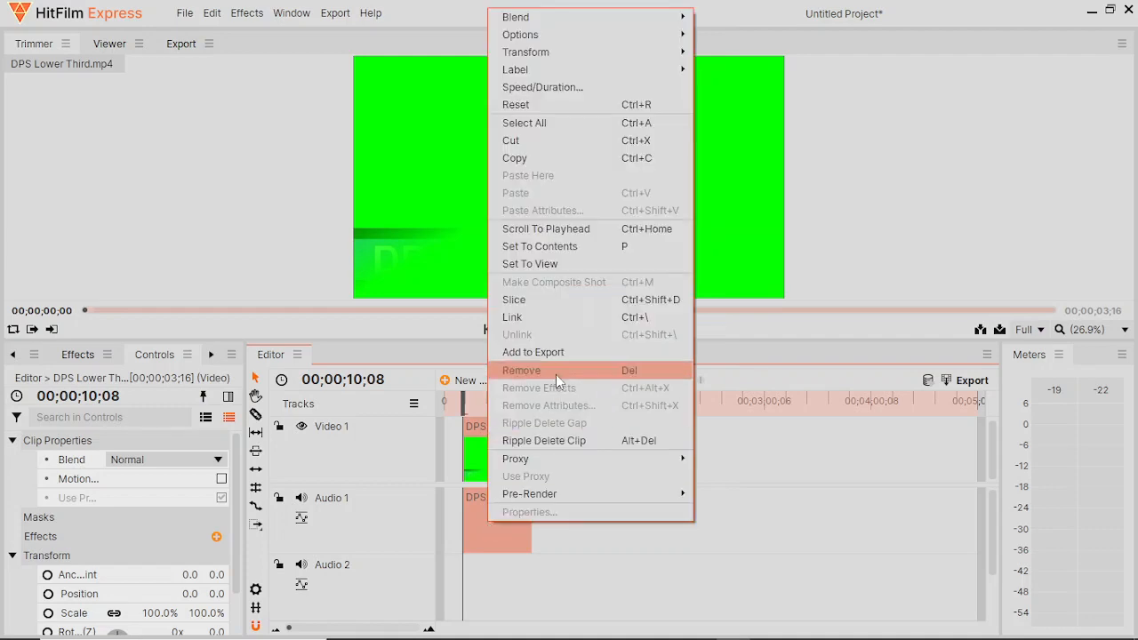
click(521, 370)
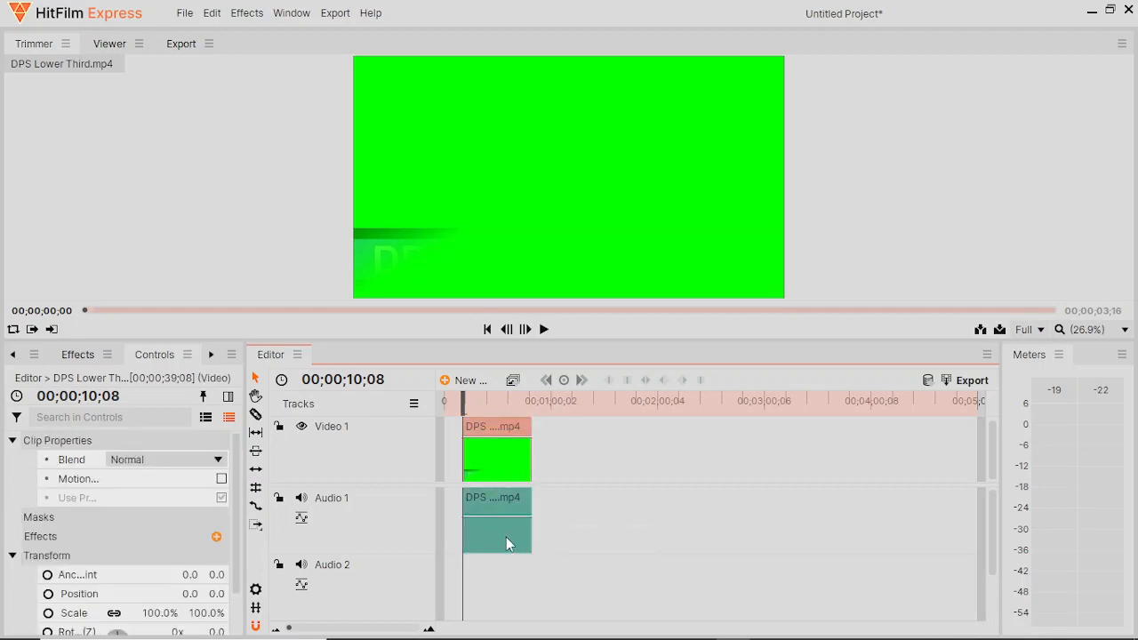
click(496, 533)
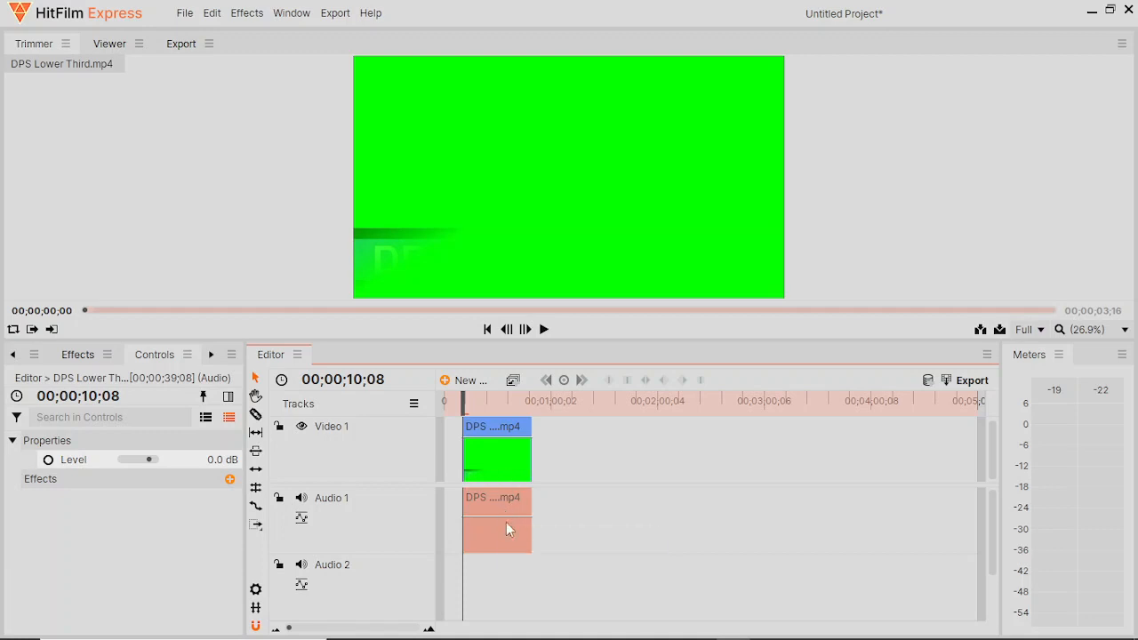
Step: Remove the DPS audio from Audio 1, leaving only the video, and return to the Viewer
right_click(508, 530)
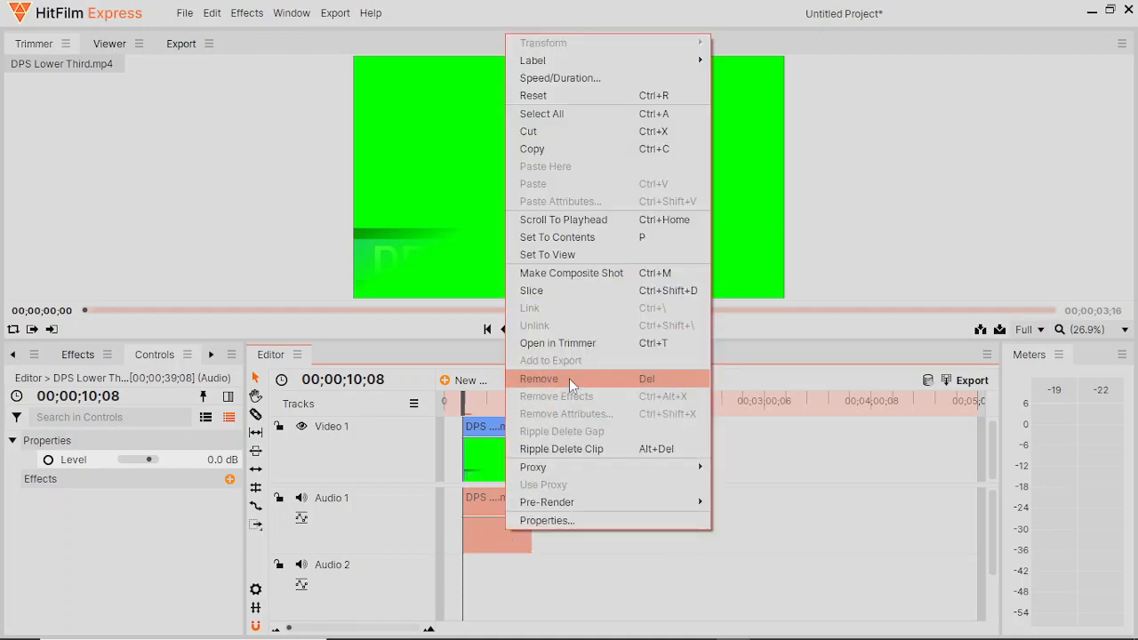
click(538, 377)
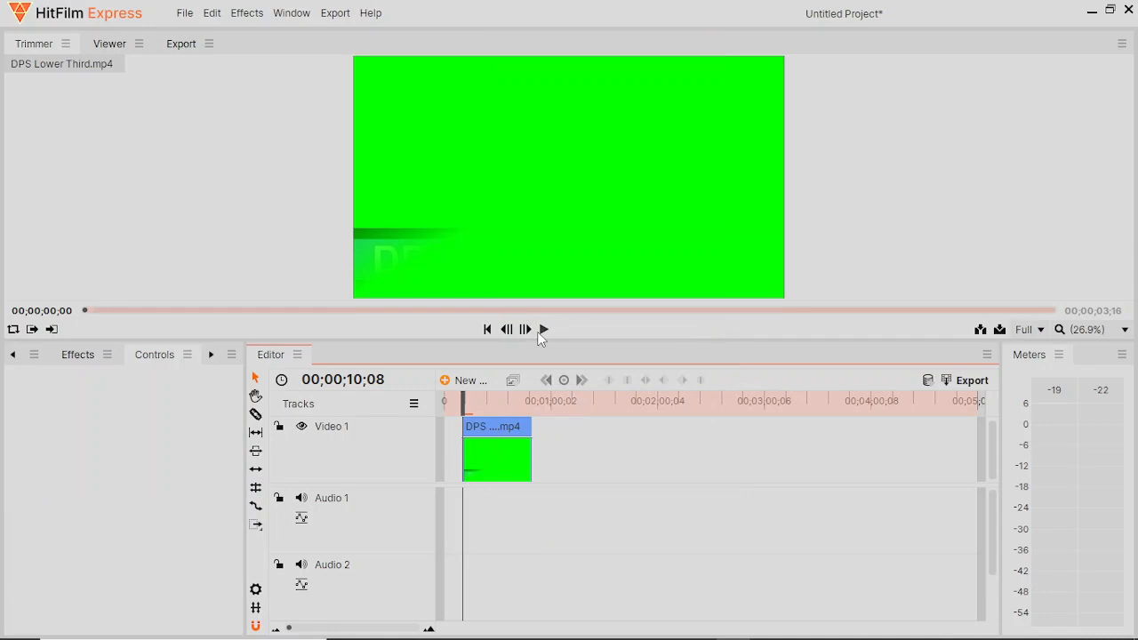
click(110, 43)
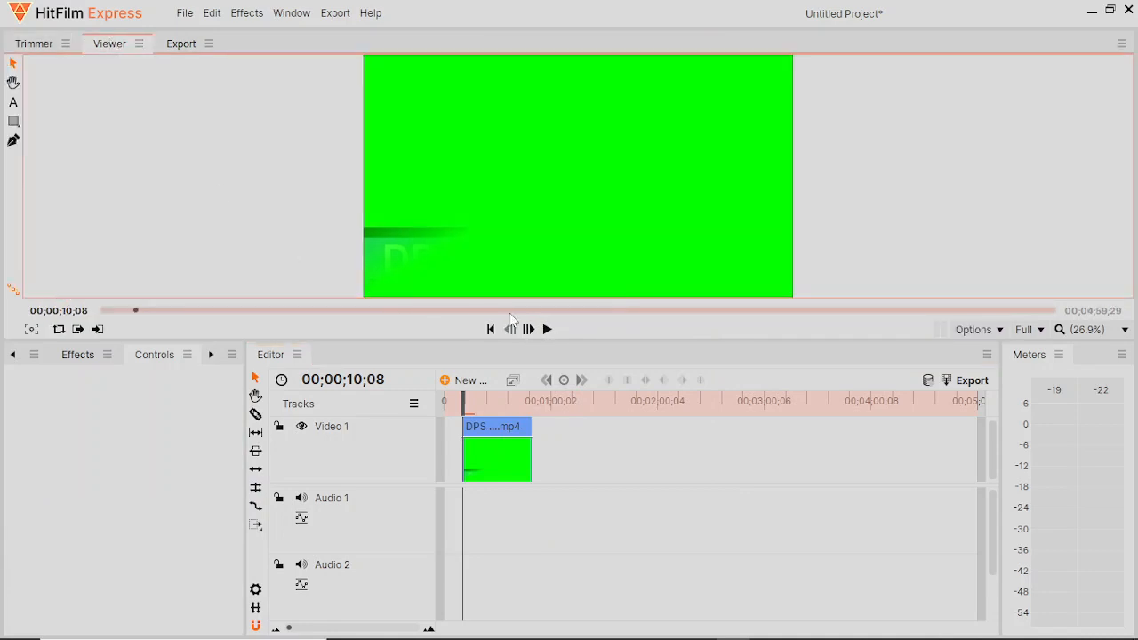
Step: Import the Videobombing FAIL BBC North West Tonight news mp4 into the project
click(548, 329)
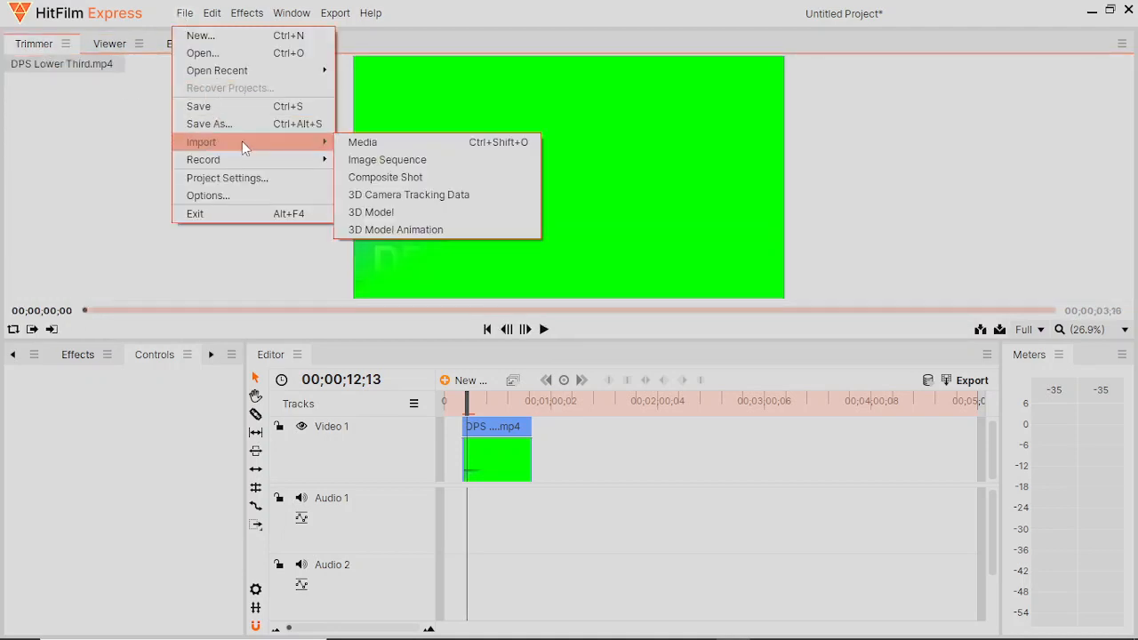
click(363, 142)
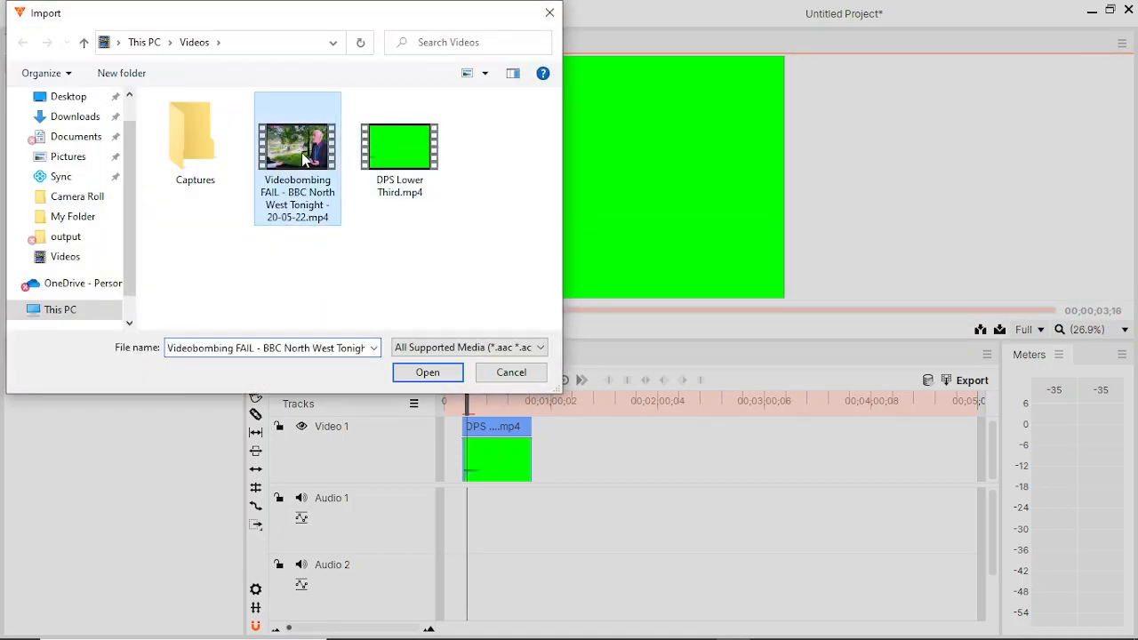
click(426, 373)
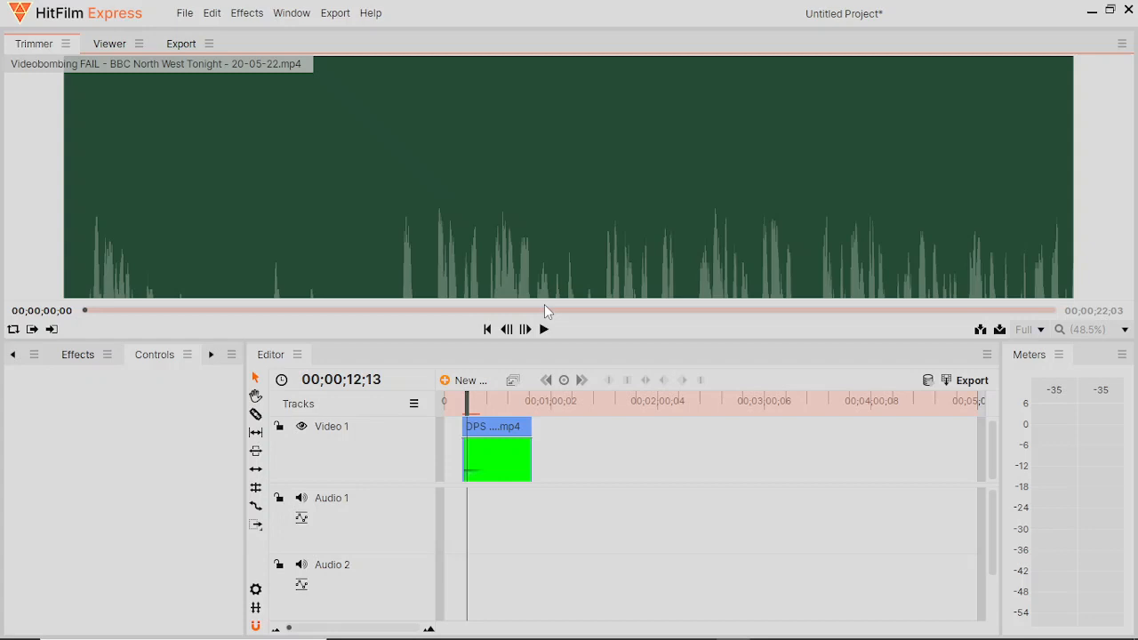
Step: Preview the news clip in the Trimmer and drop it onto the timeline tracks with its audio
click(527, 329)
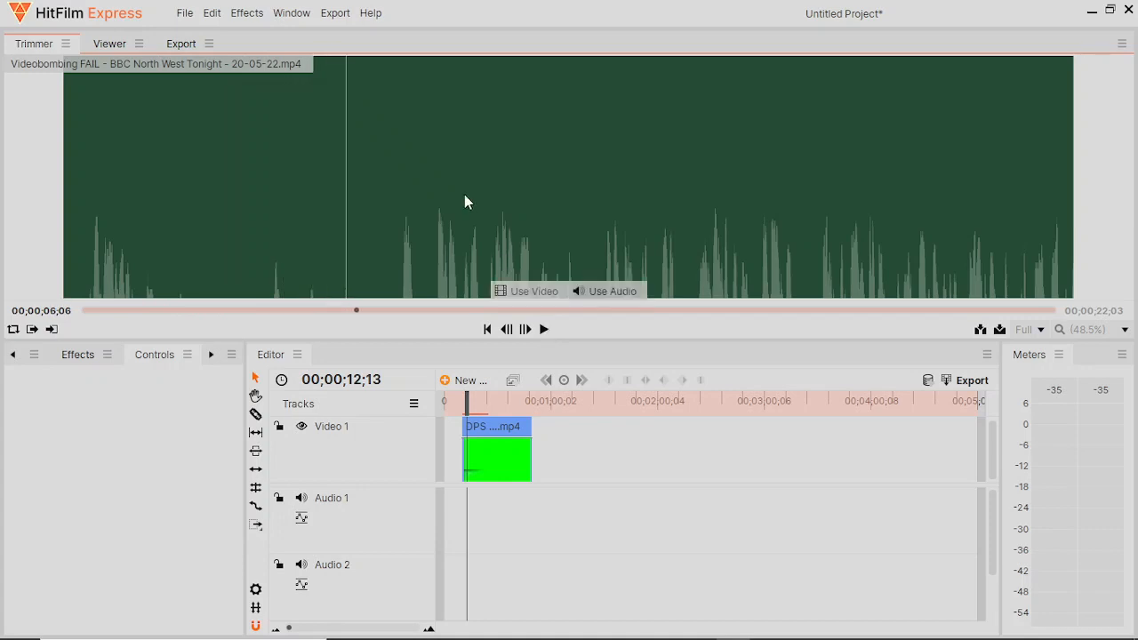
mouse_move(441, 164)
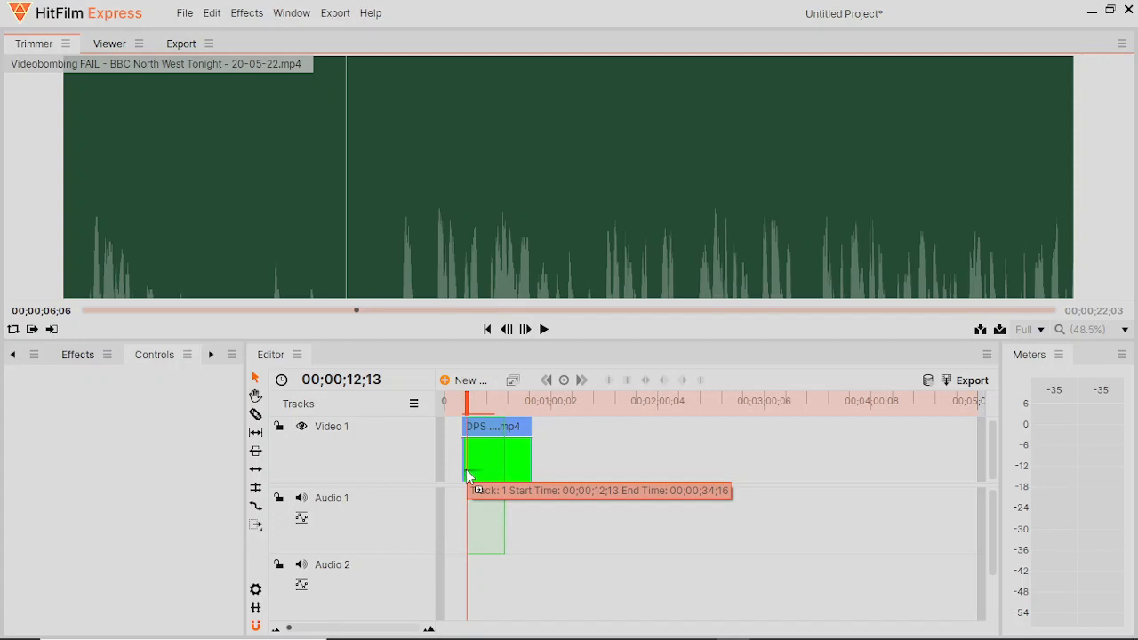
click(484, 453)
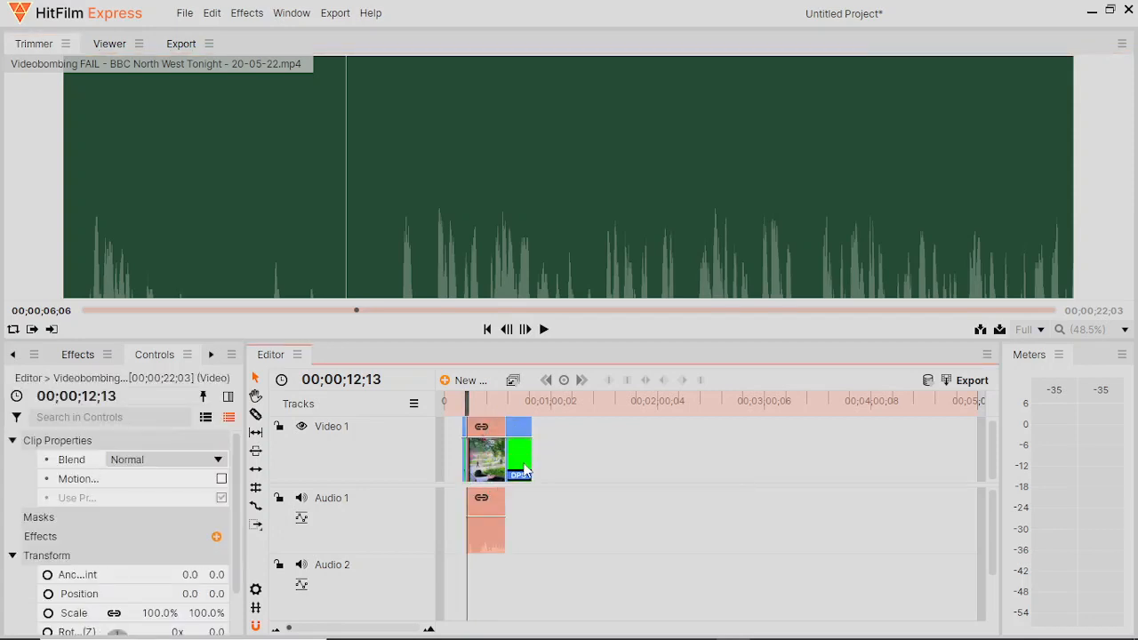
Step: Show the news footage in the Viewer and rewind the playhead to the timeline start
click(110, 43)
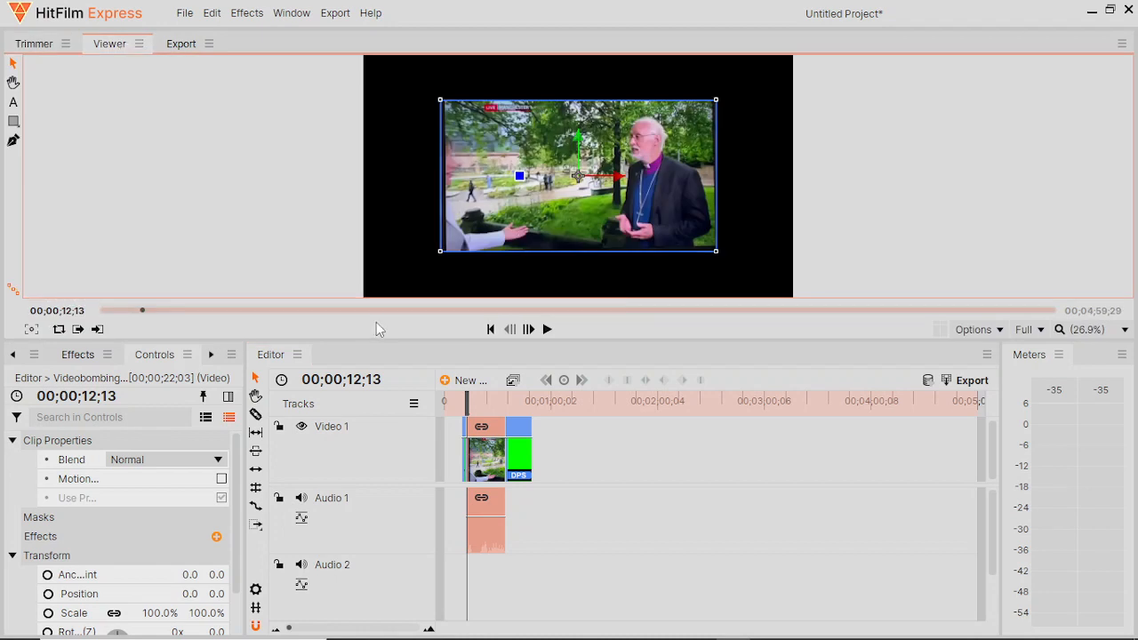
drag(142, 310, 121, 309)
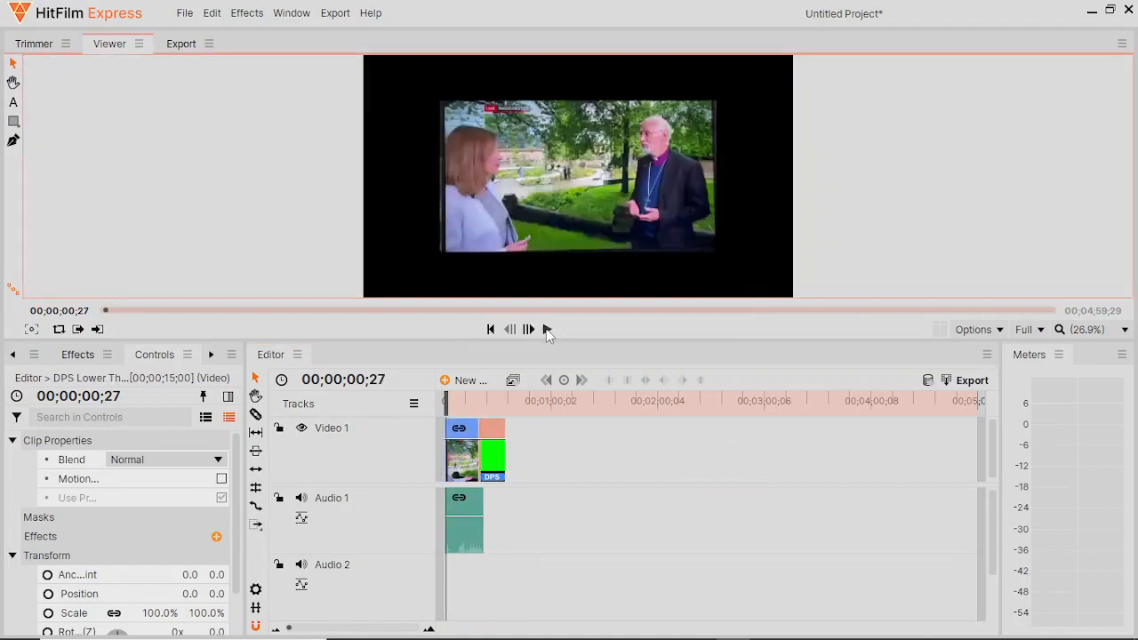
click(528, 329)
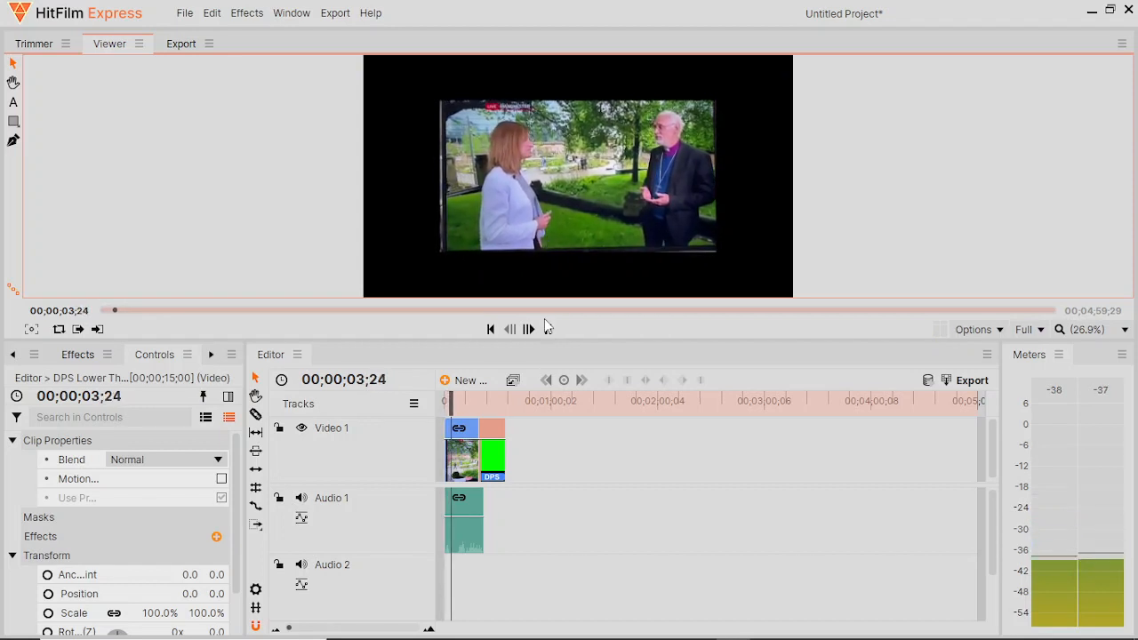
click(530, 329)
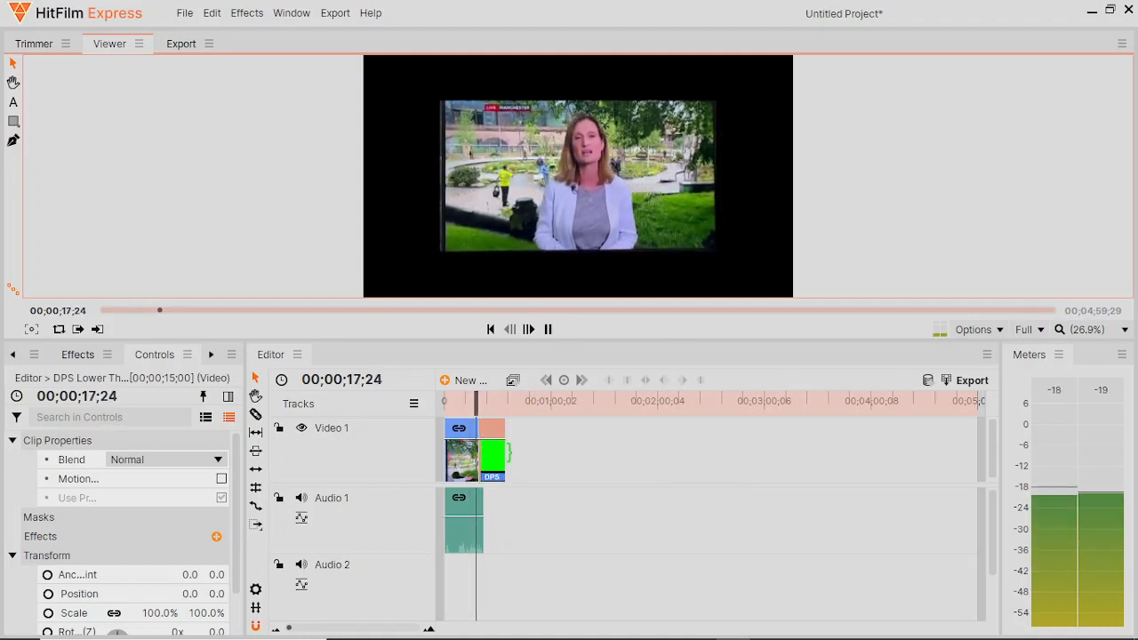
click(529, 329)
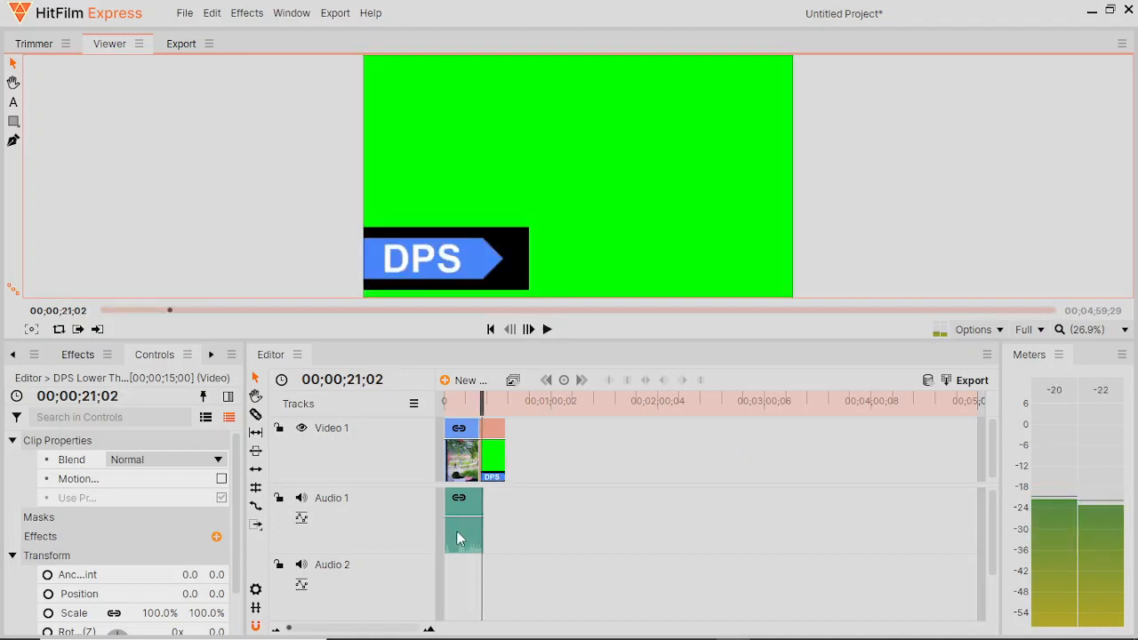
Step: Select the news clip's audio and unlink it from its video
click(463, 534)
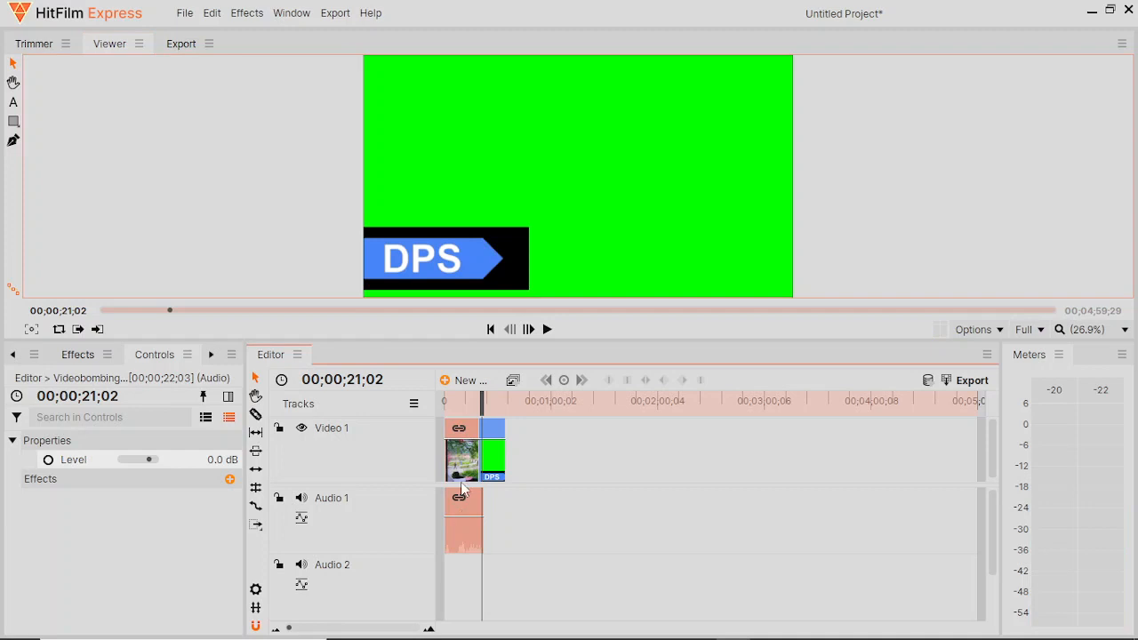
click(495, 426)
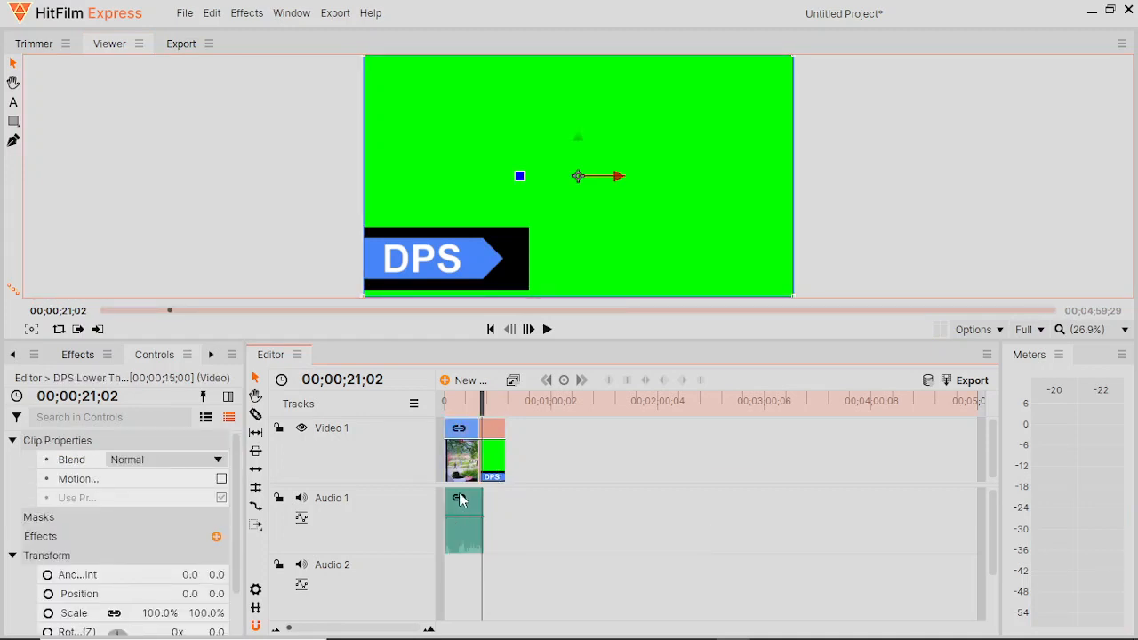
click(462, 516)
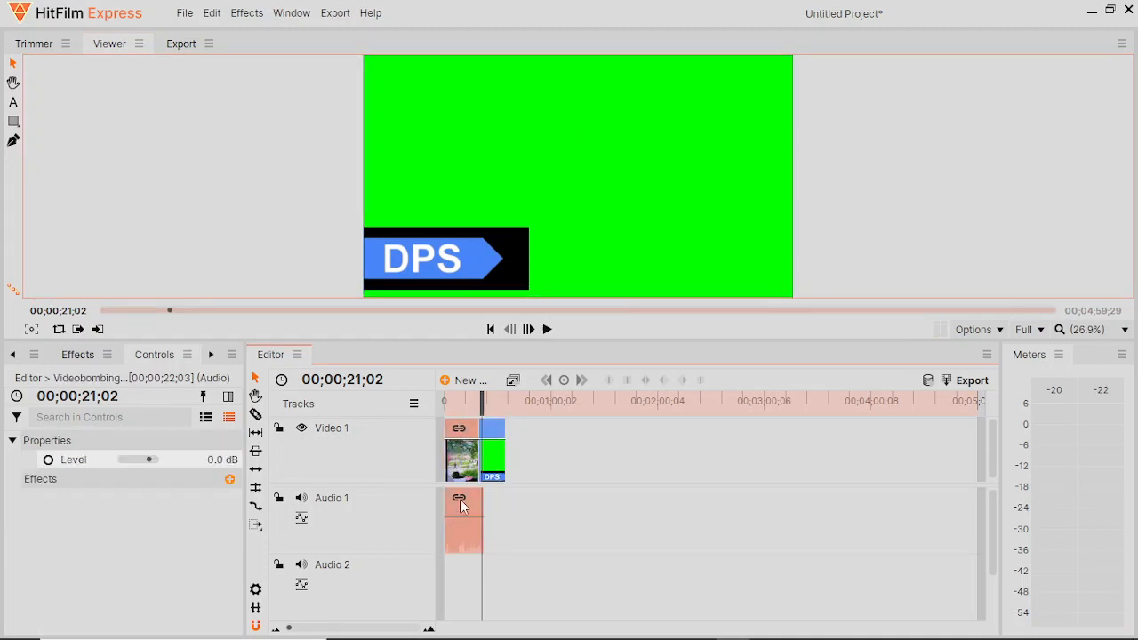
right_click(463, 505)
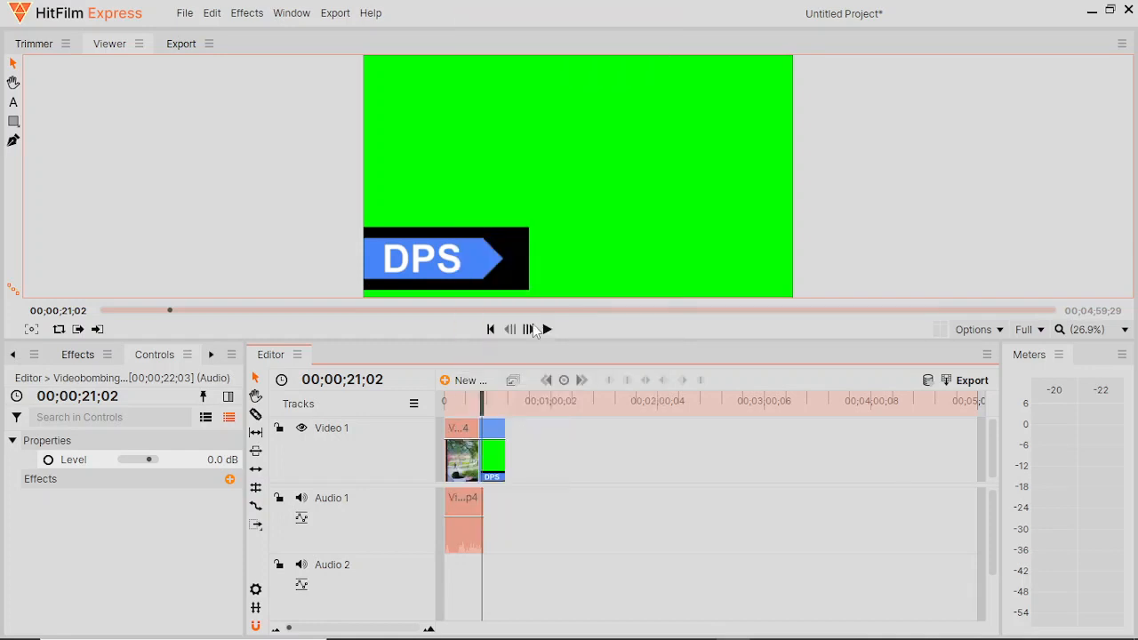
Step: Remove the news clip's video from the timeline, keeping its audio track
click(463, 520)
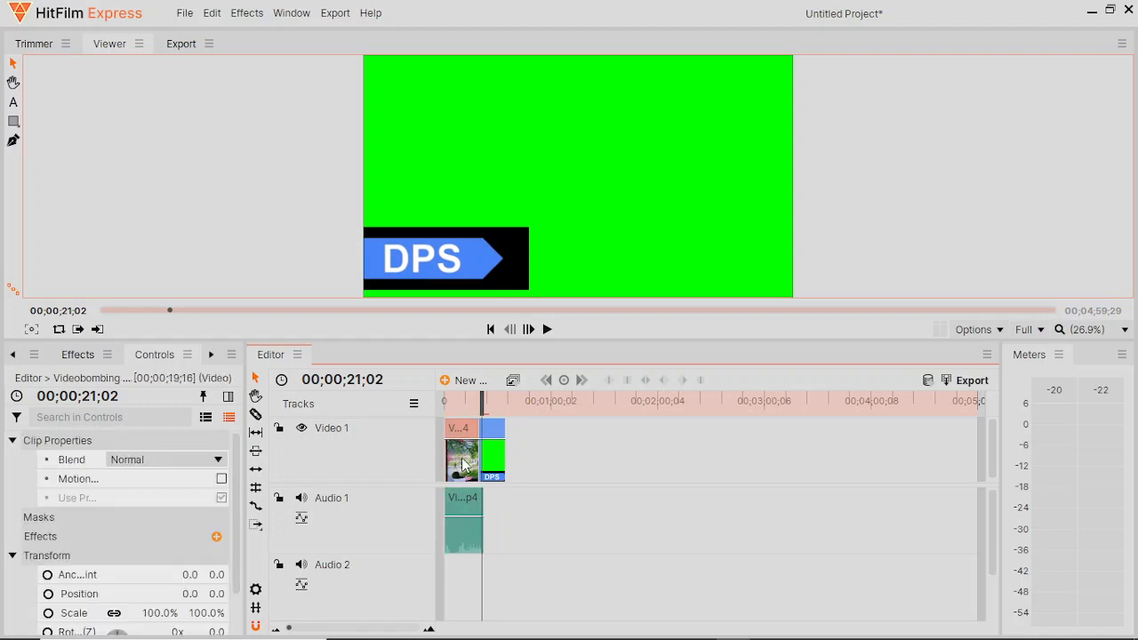
right_click(463, 459)
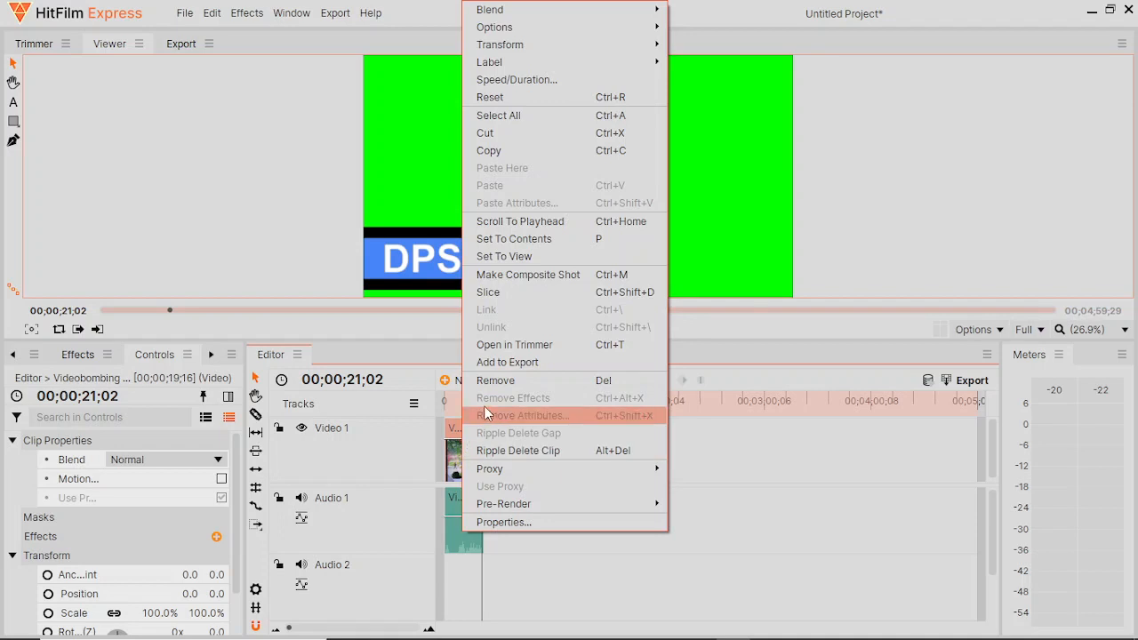
mouse_move(512, 381)
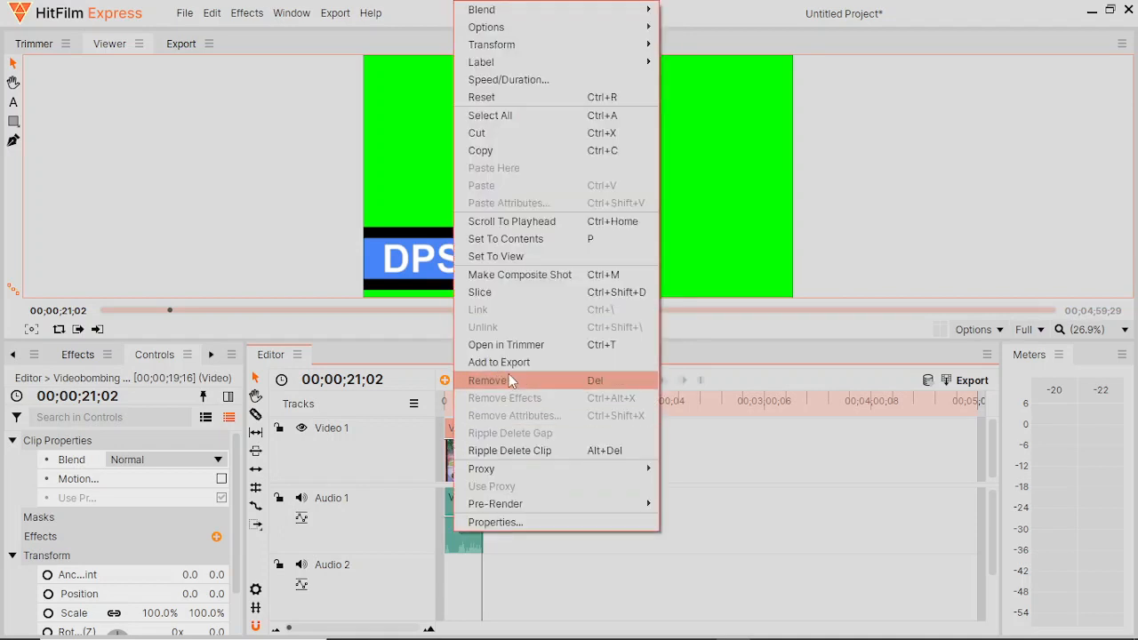
click(487, 381)
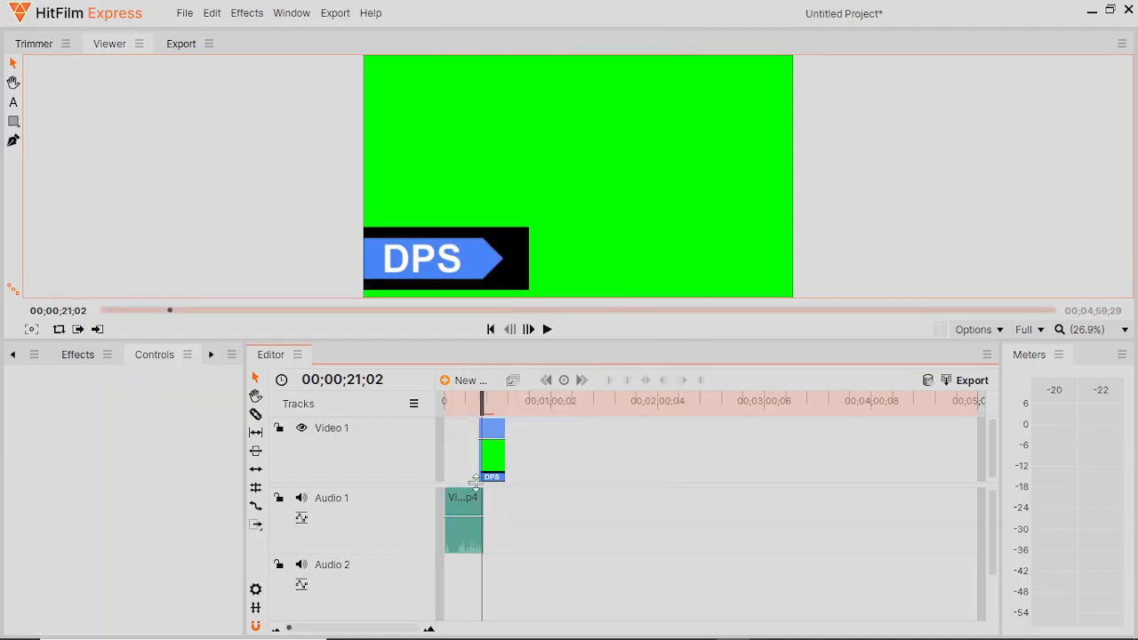
Step: Move the DPS Lower Third clip to 00;00;00;00 above the news audio and cue the playhead to the start
click(462, 519)
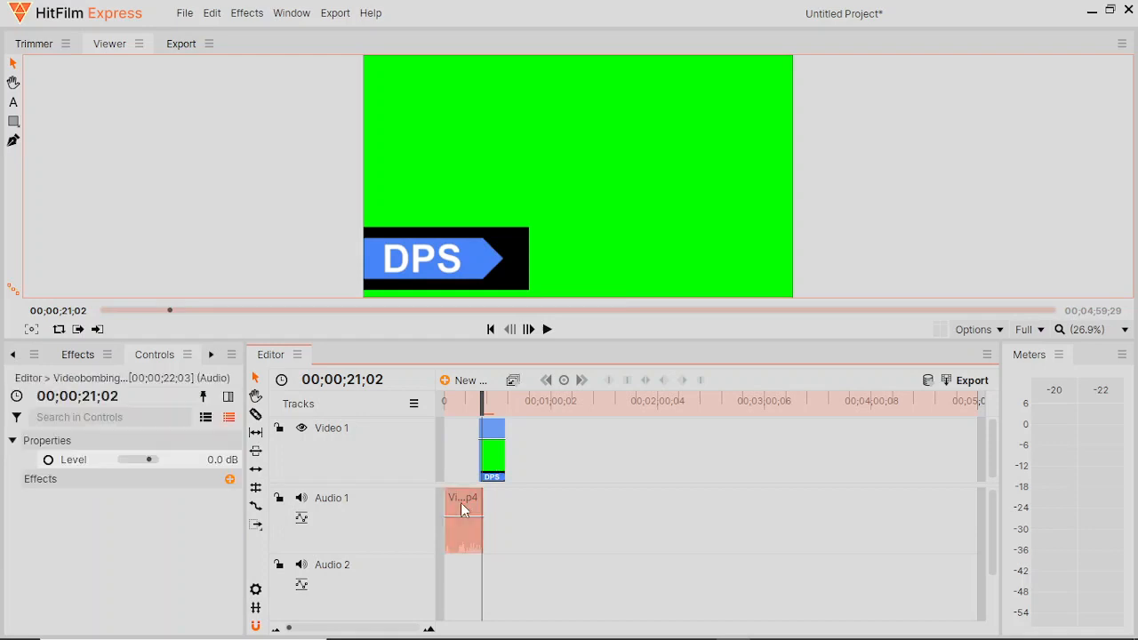
click(491, 432)
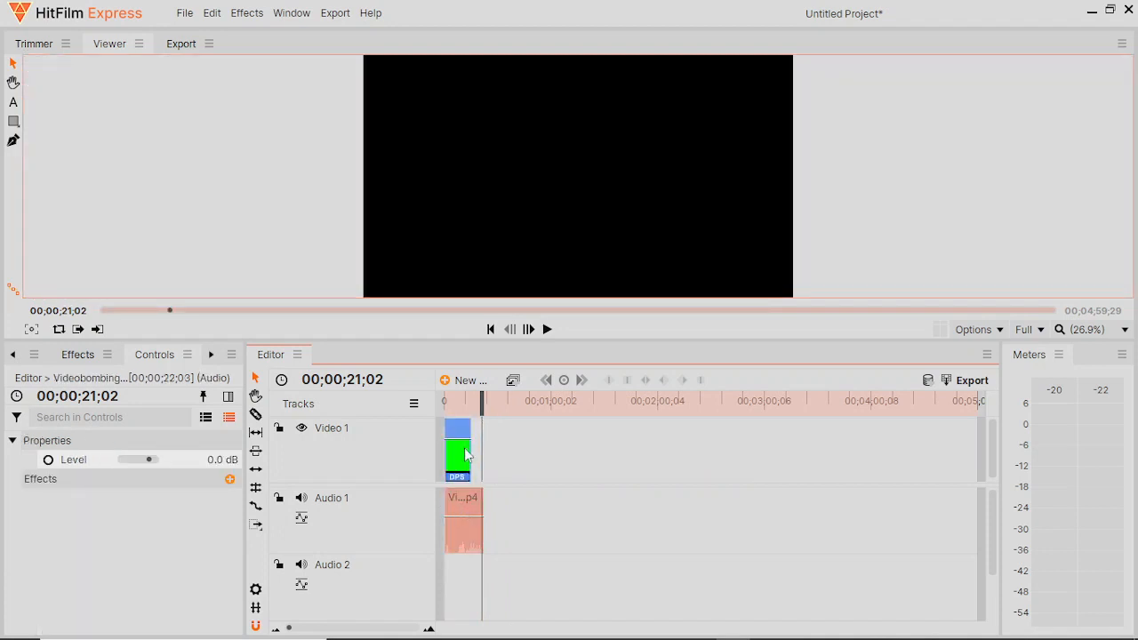
drag(480, 400, 466, 400)
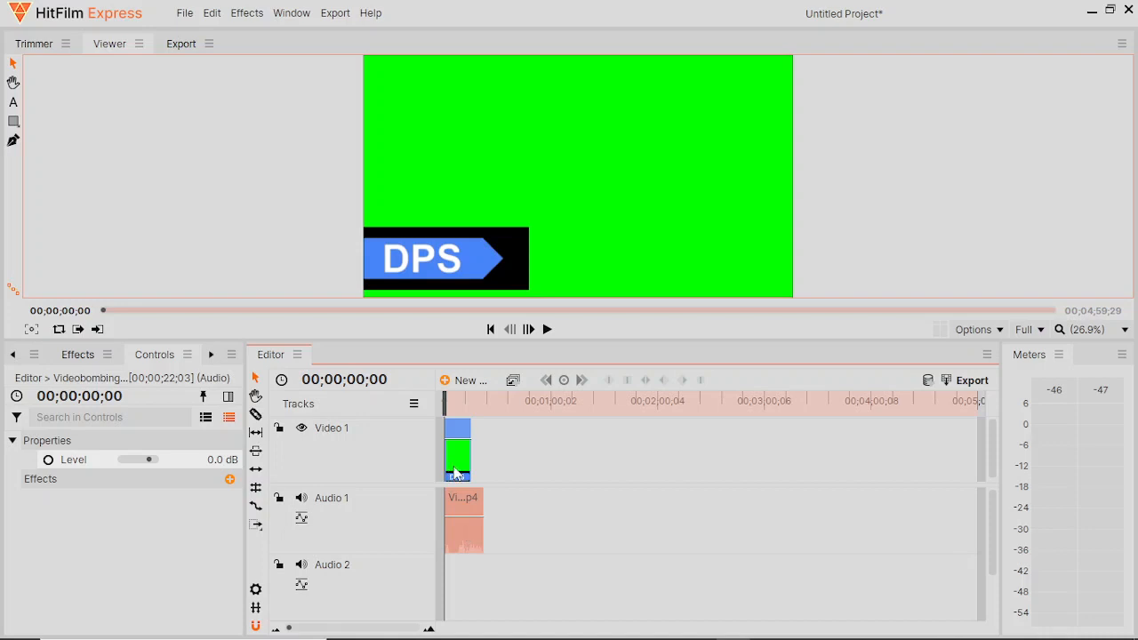
mouse_move(547, 329)
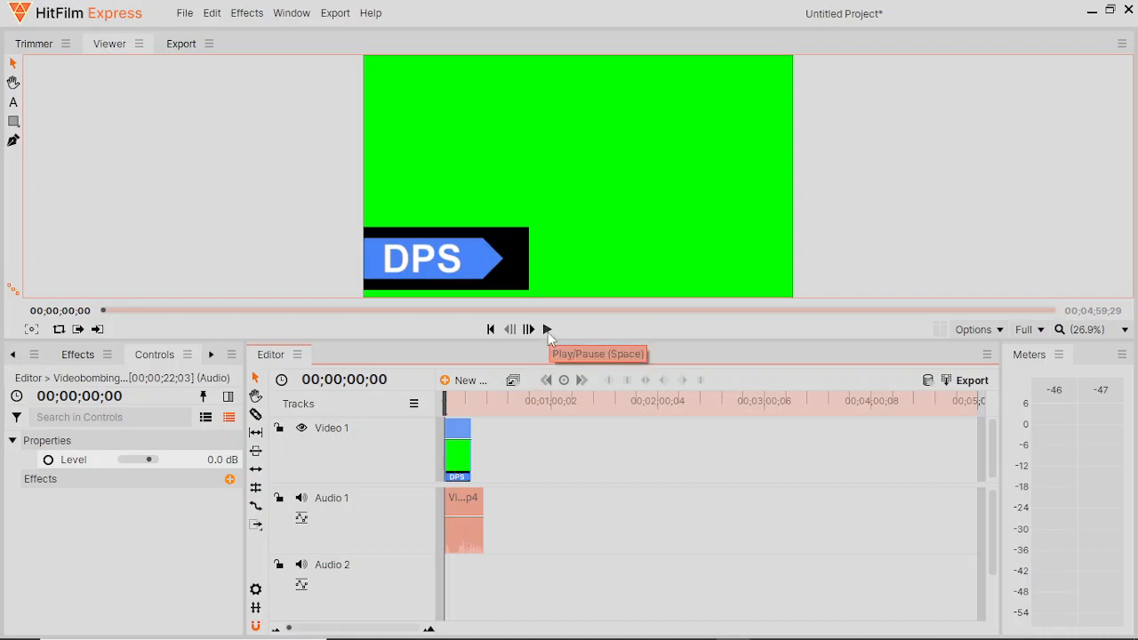
click(528, 329)
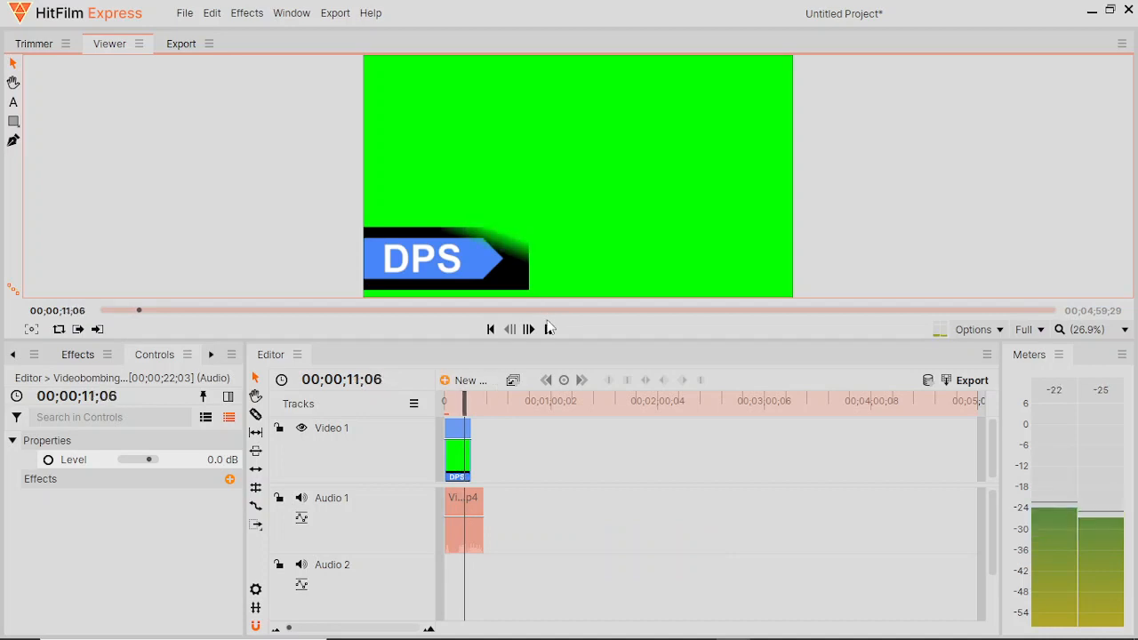
click(530, 329)
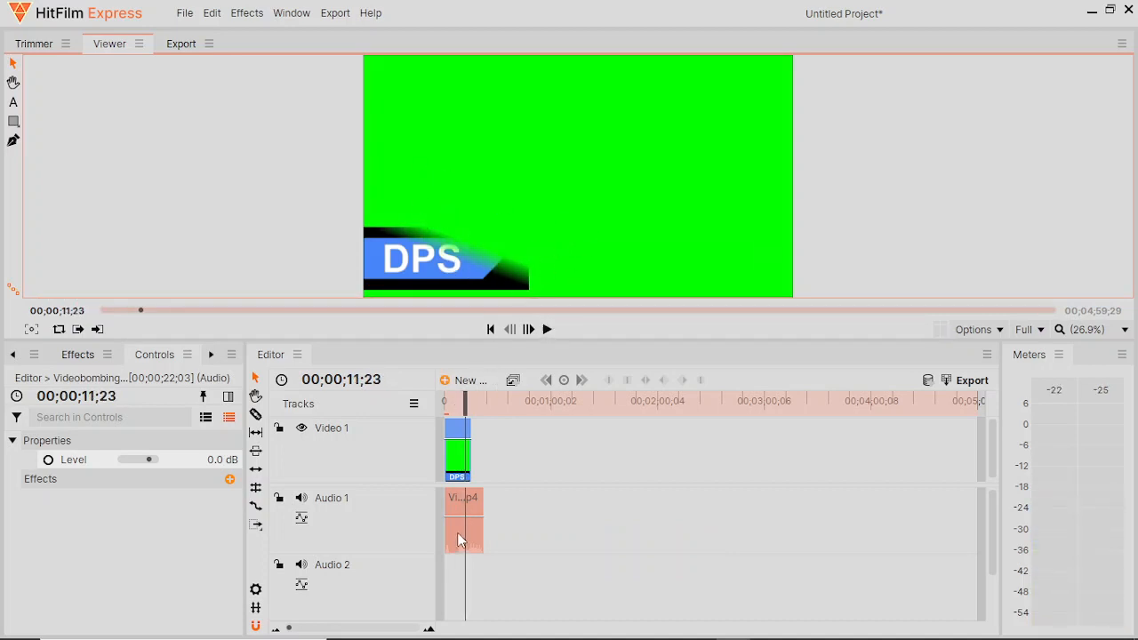
mouse_move(633, 534)
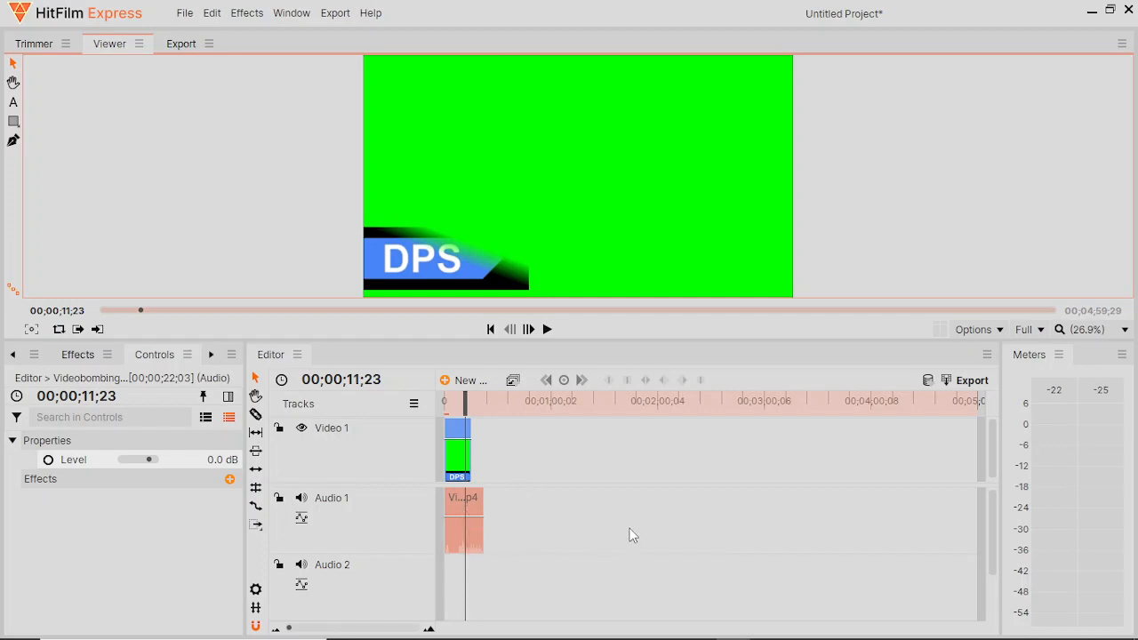
mouse_move(543, 484)
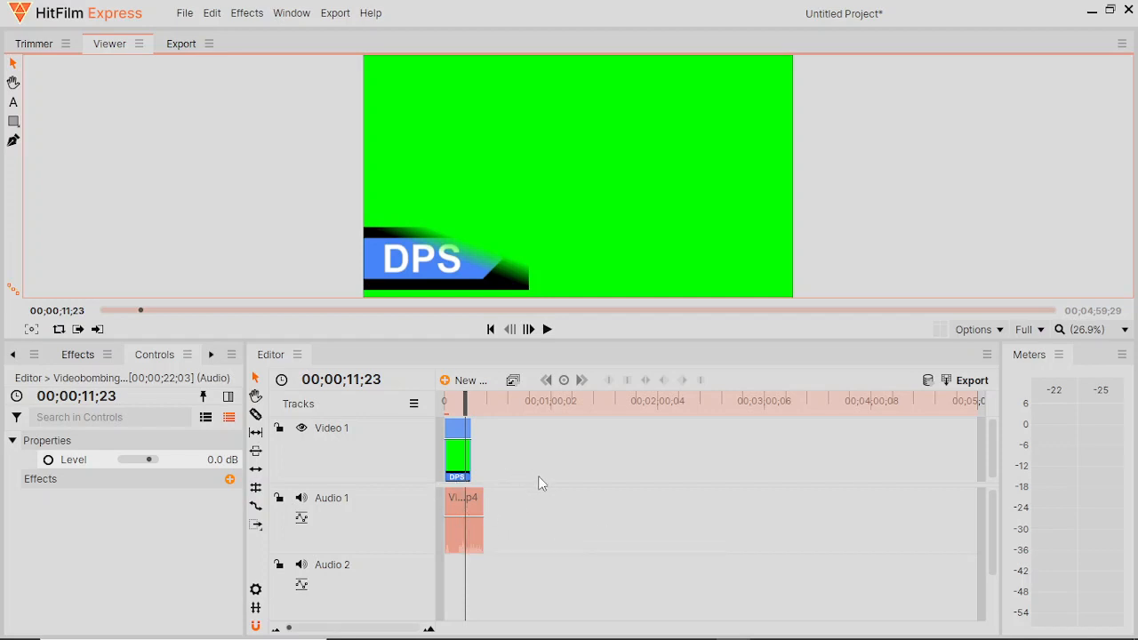
mouse_move(576, 534)
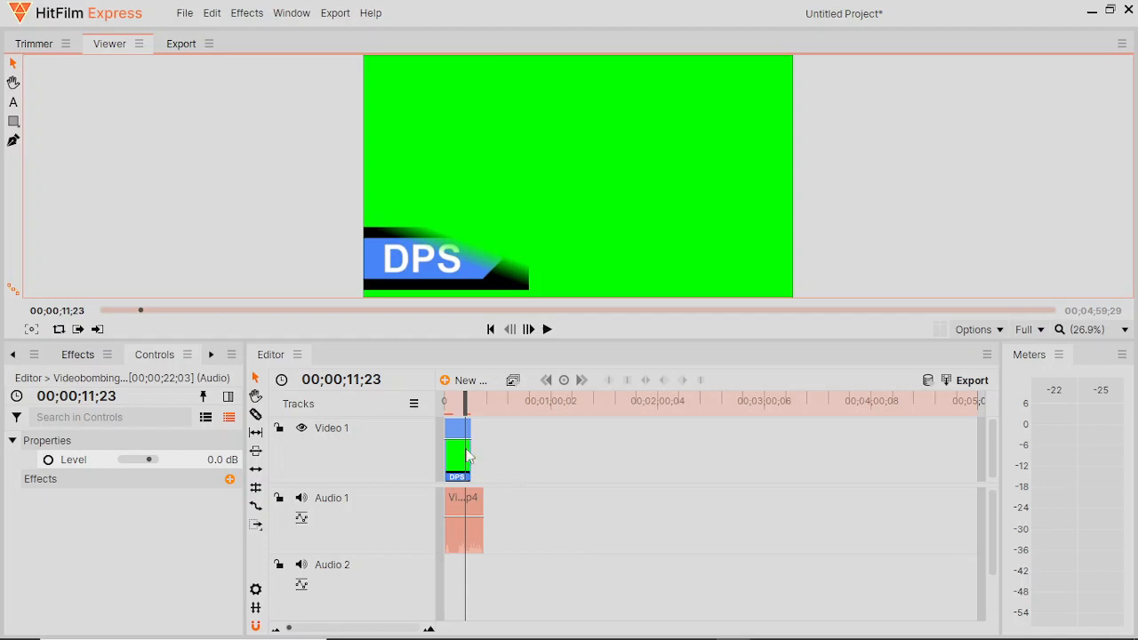
mouse_move(466, 514)
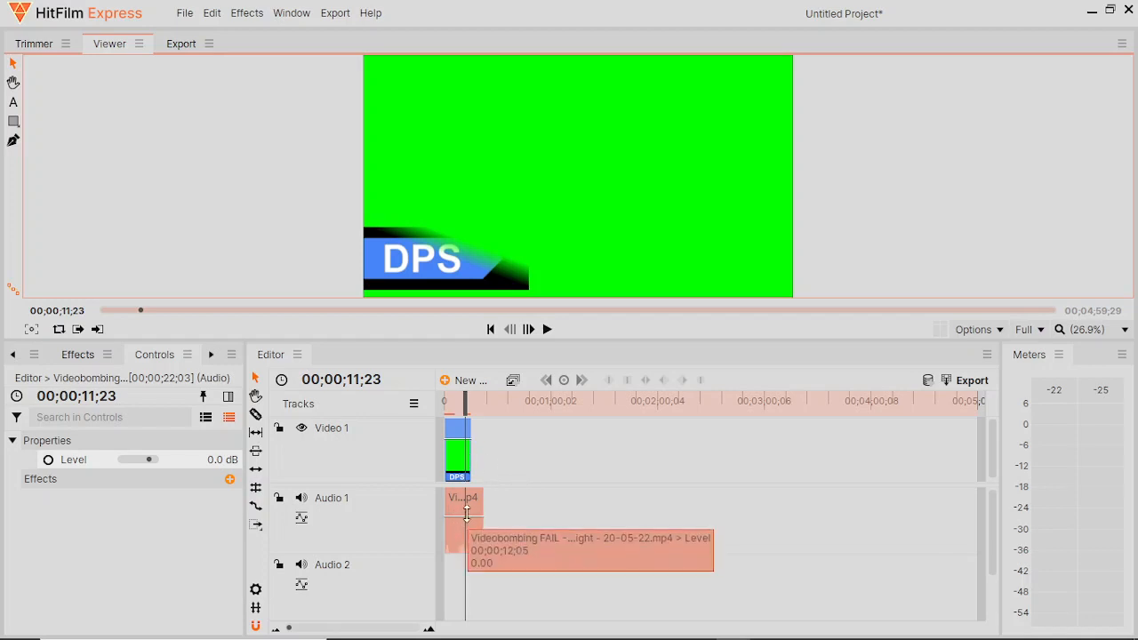